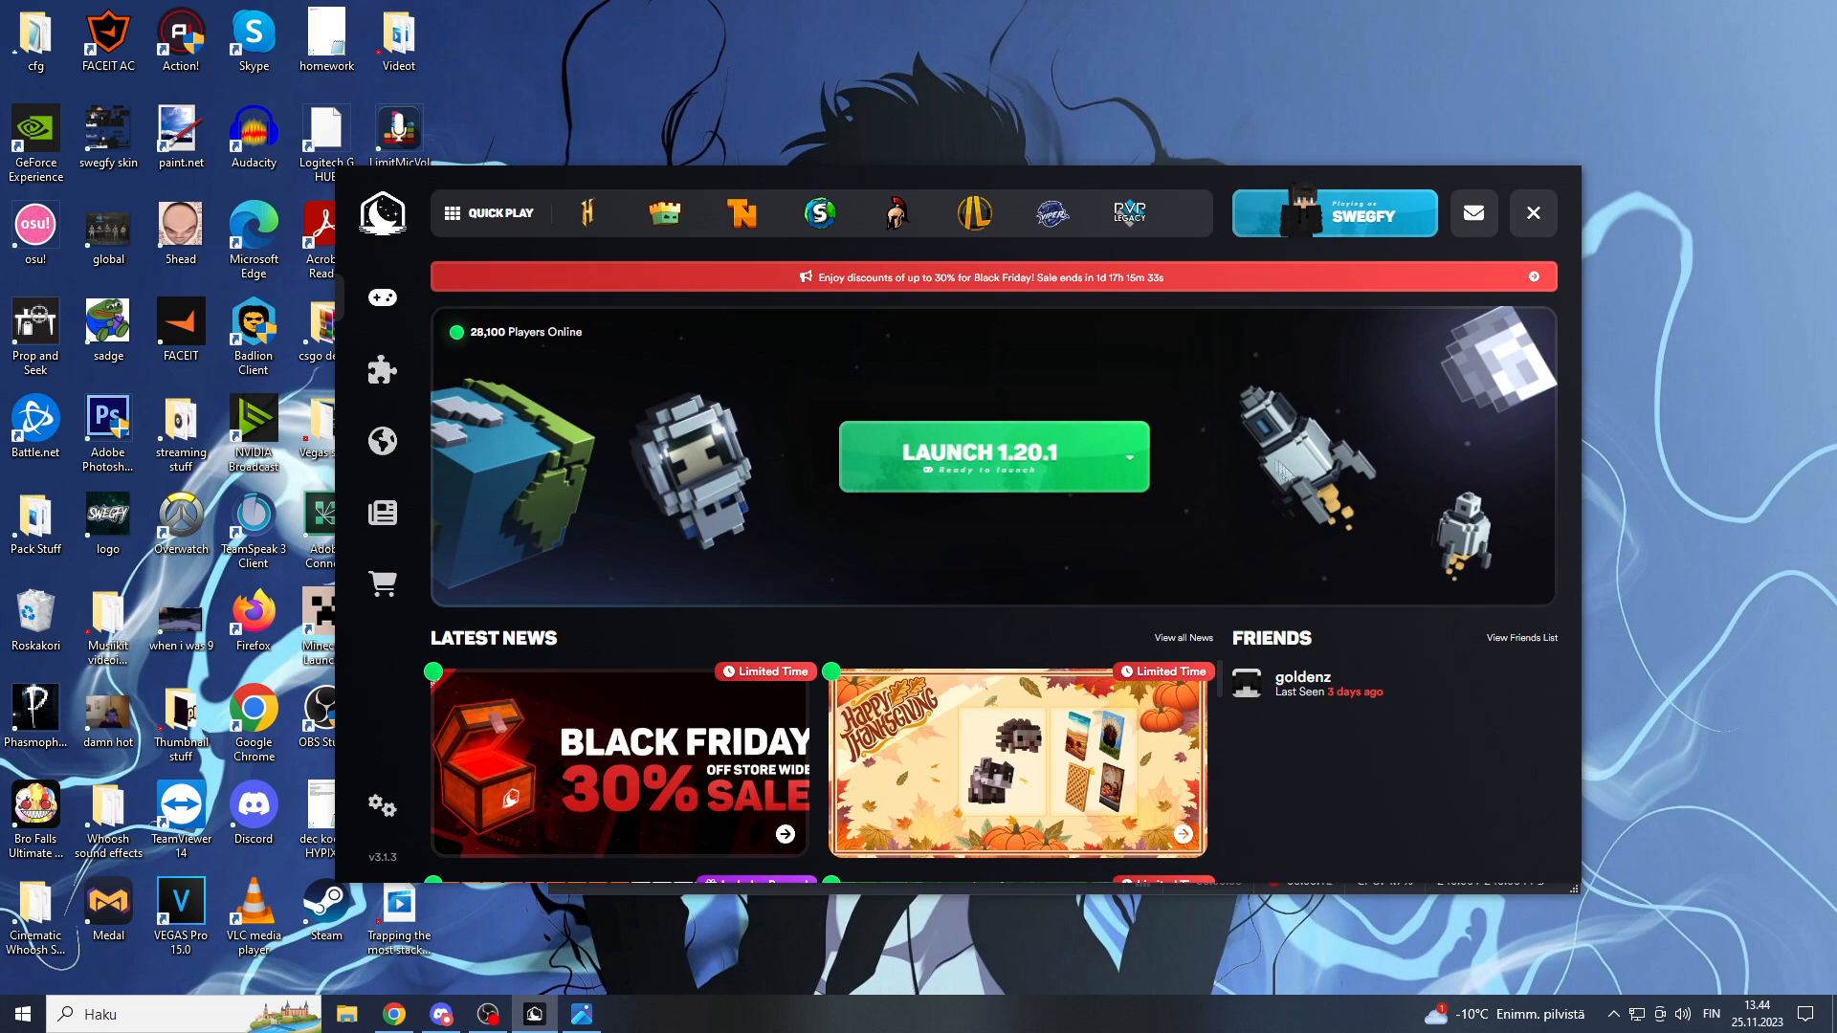
mouse_move(984, 480)
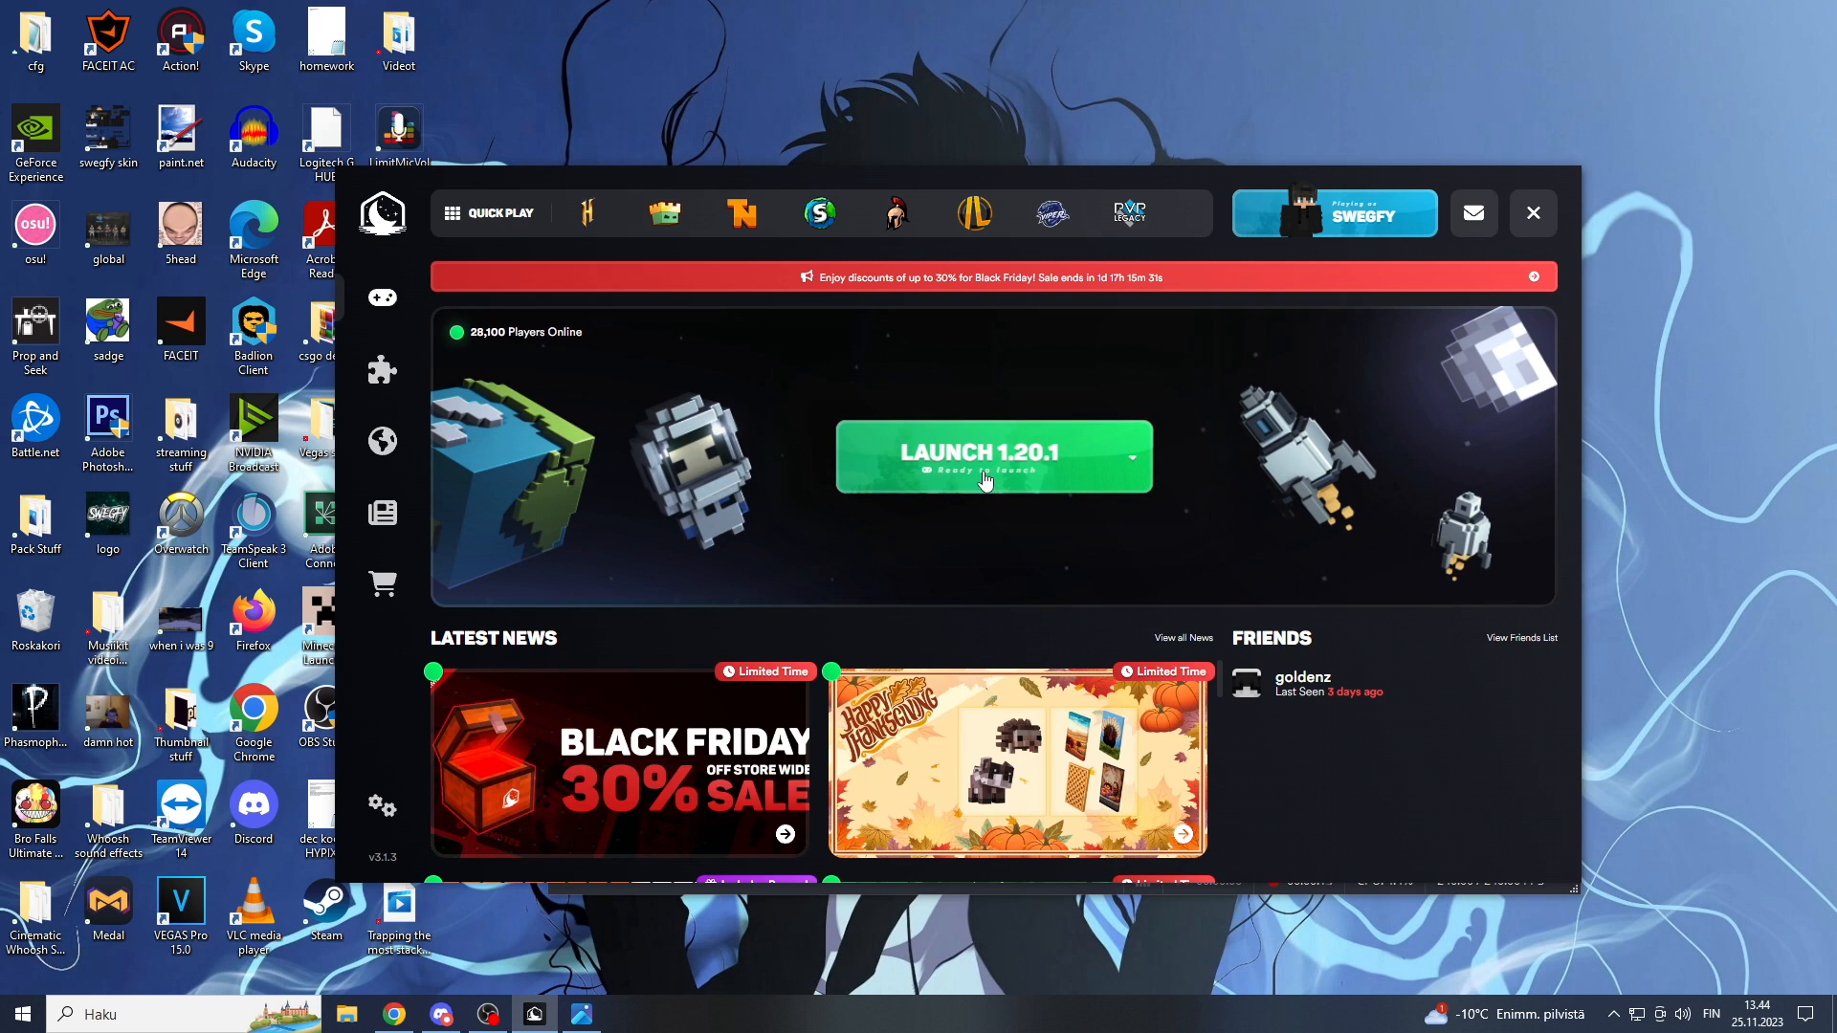
Step: Review running processes in Task Manager, close it, and bring Chrome's mod page back
right_click(486, 1014)
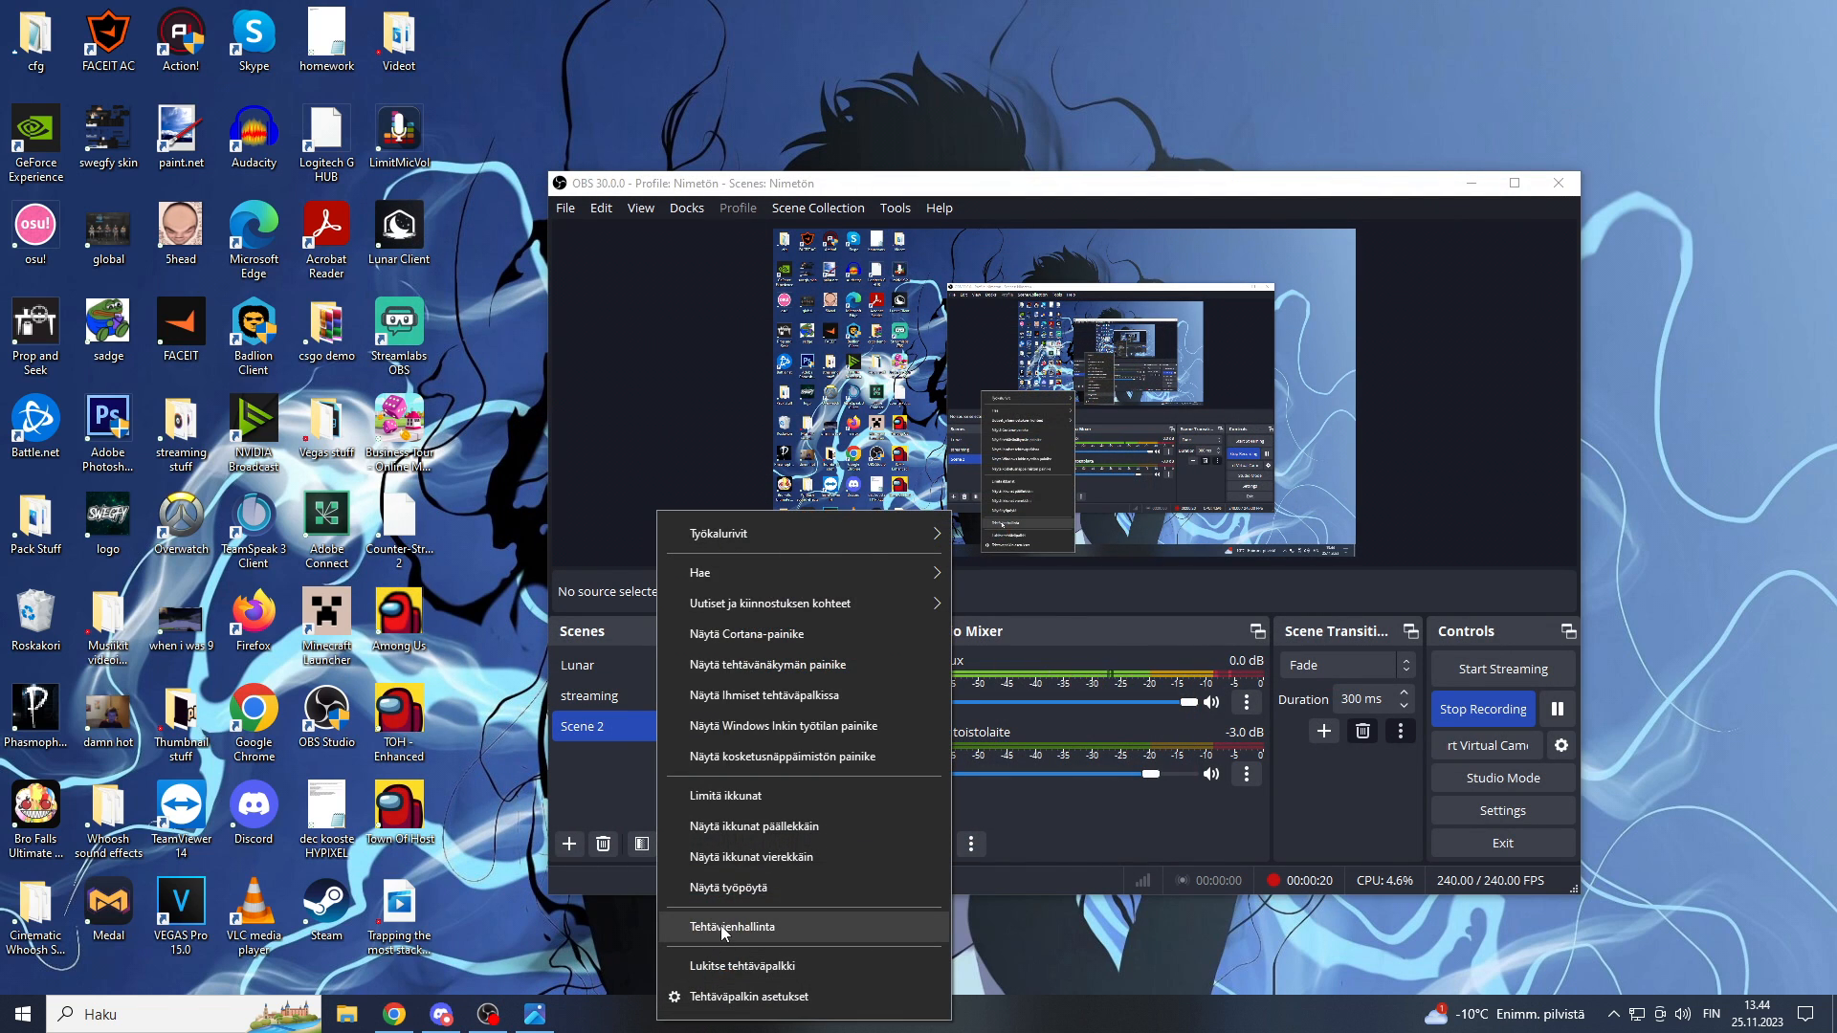
left_click(731, 927)
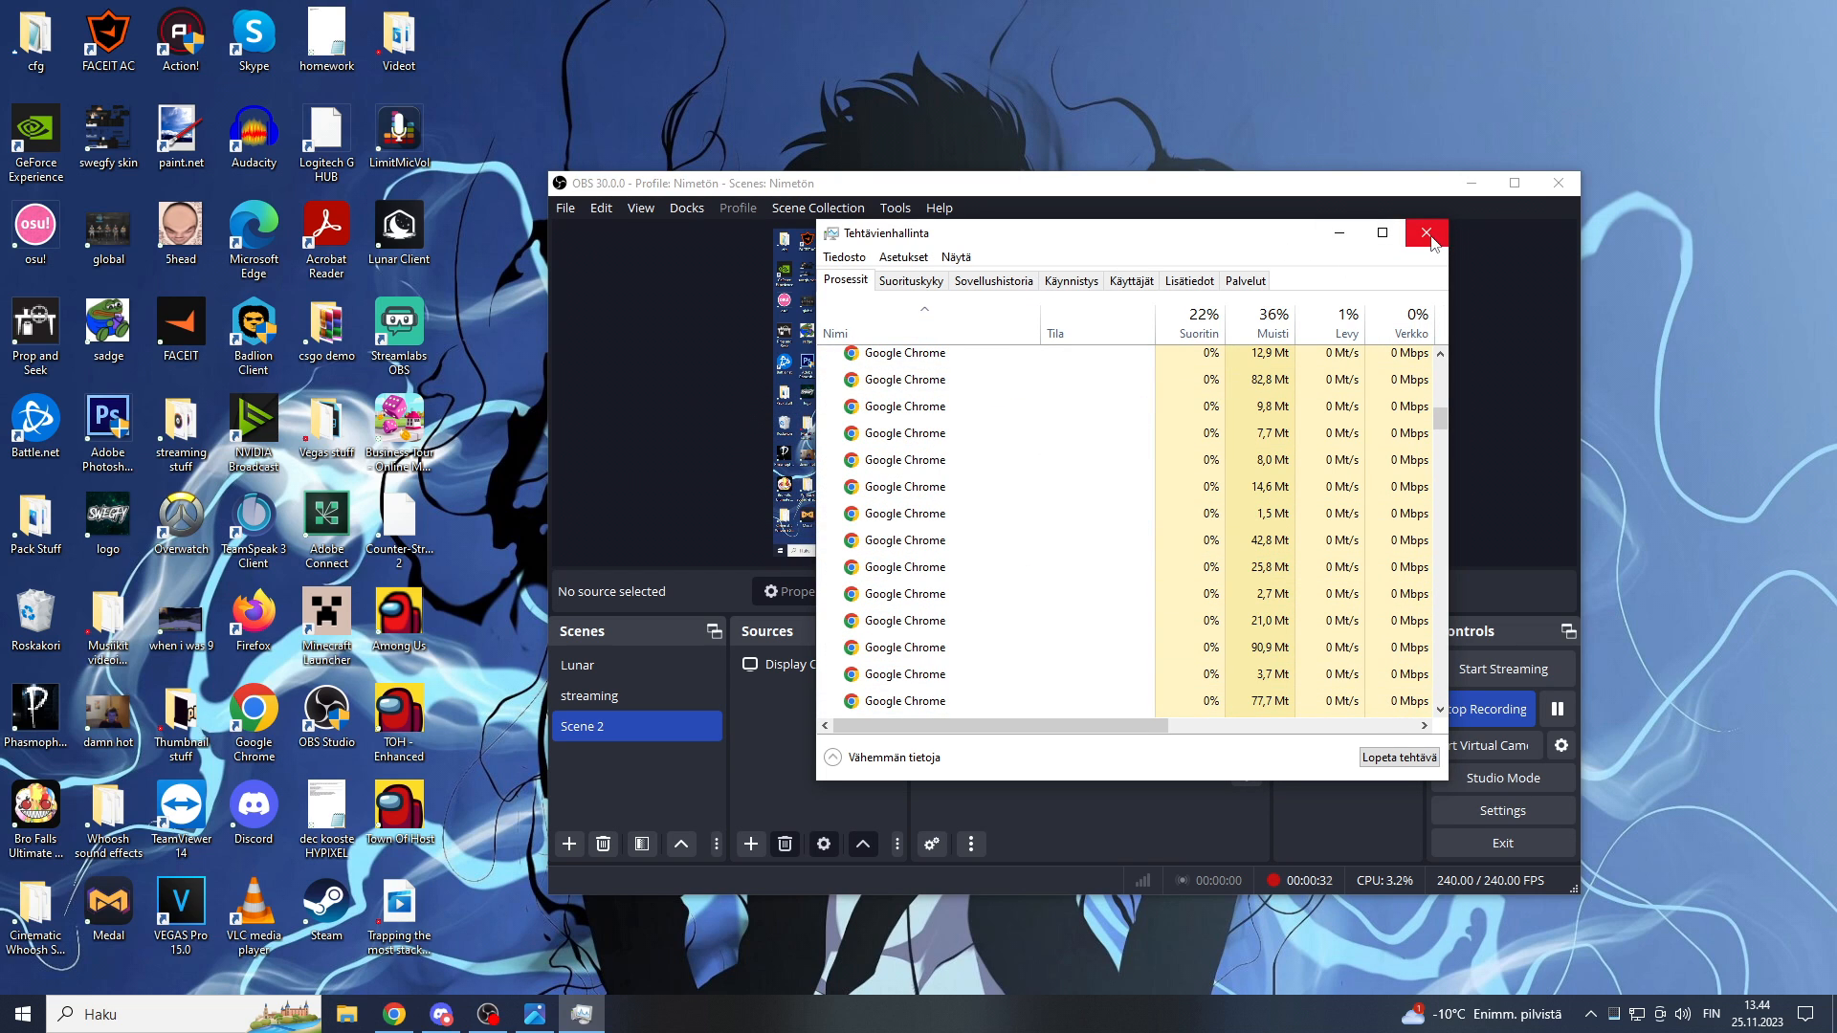
left_click(1428, 233)
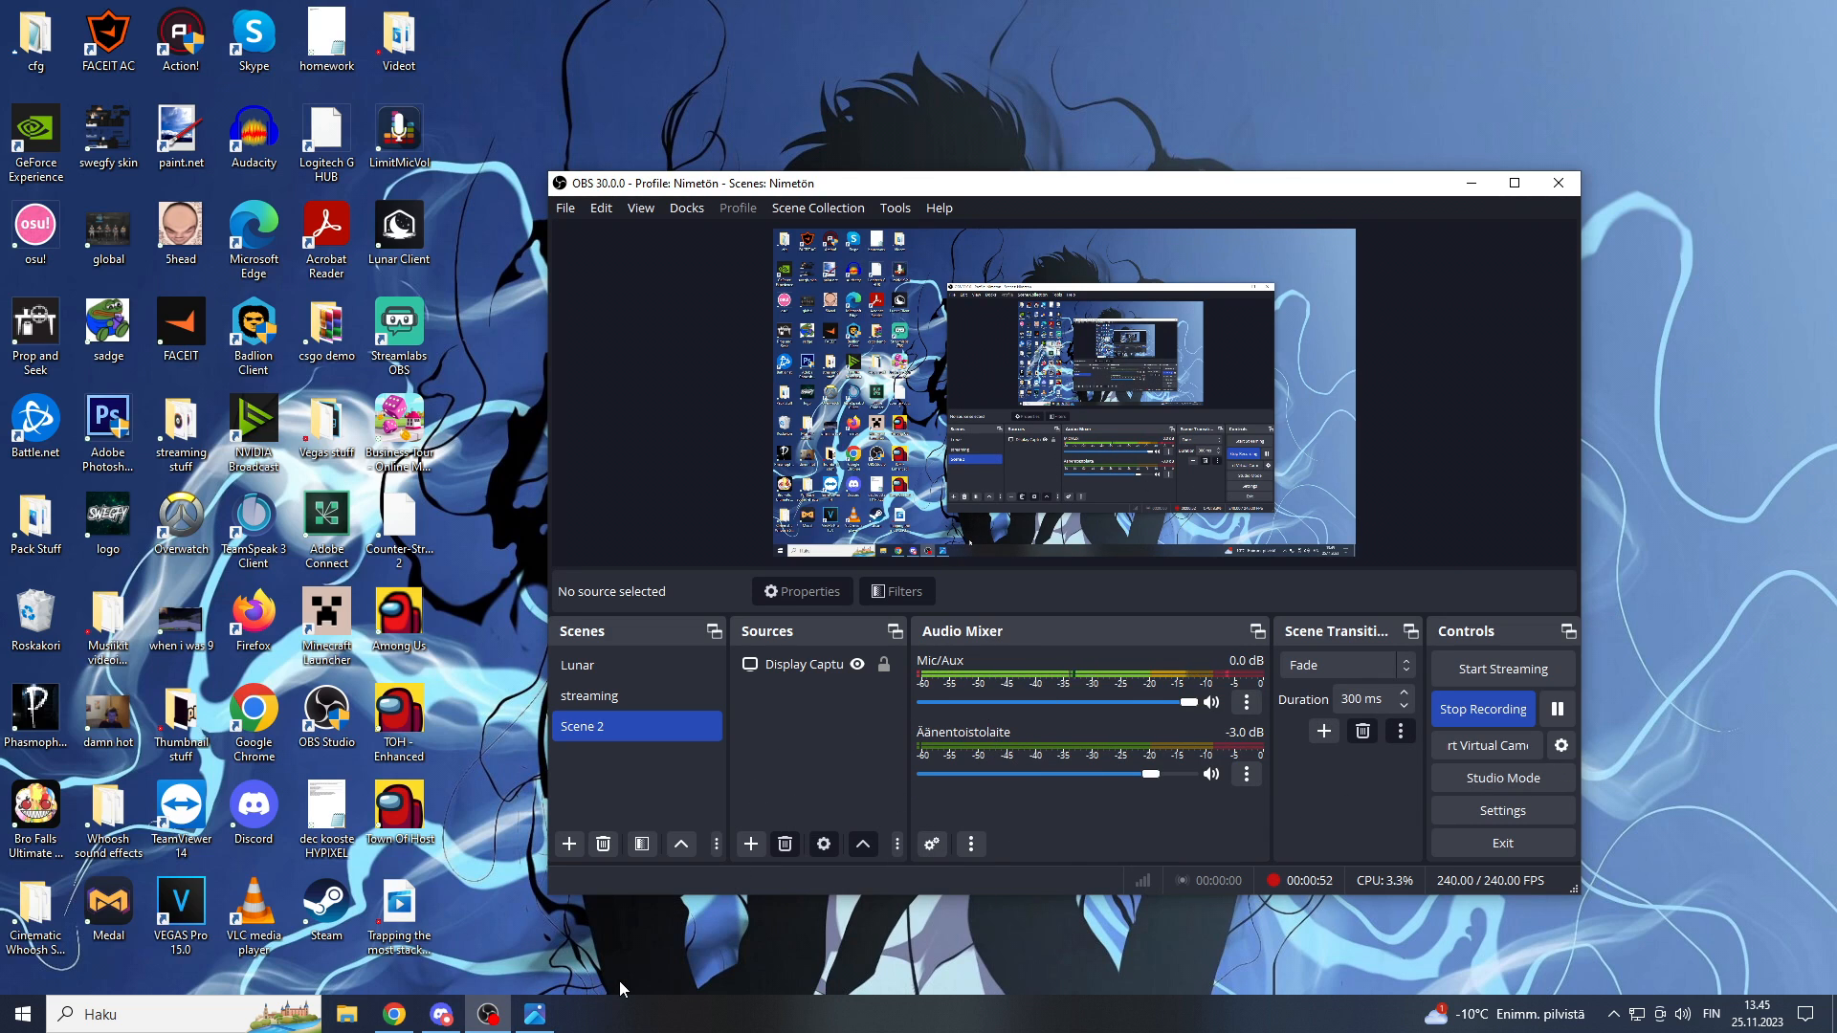
mouse_move(509, 936)
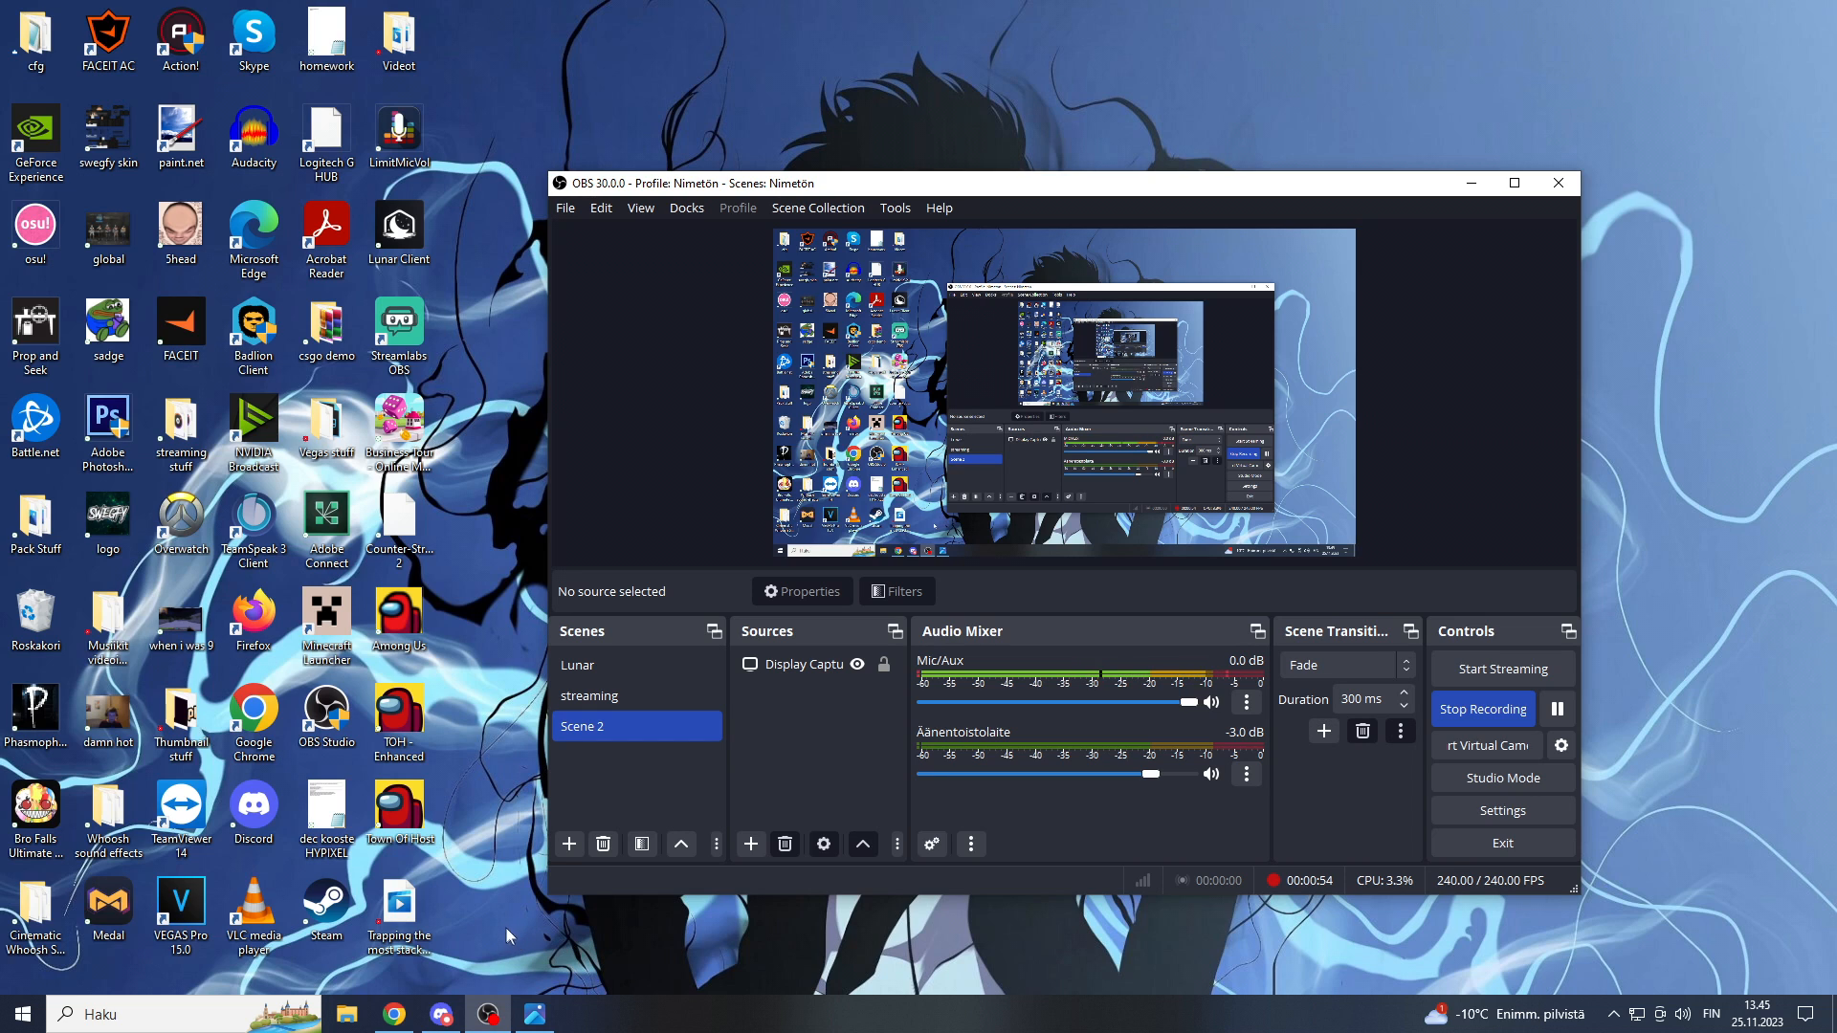
left_click(392, 1015)
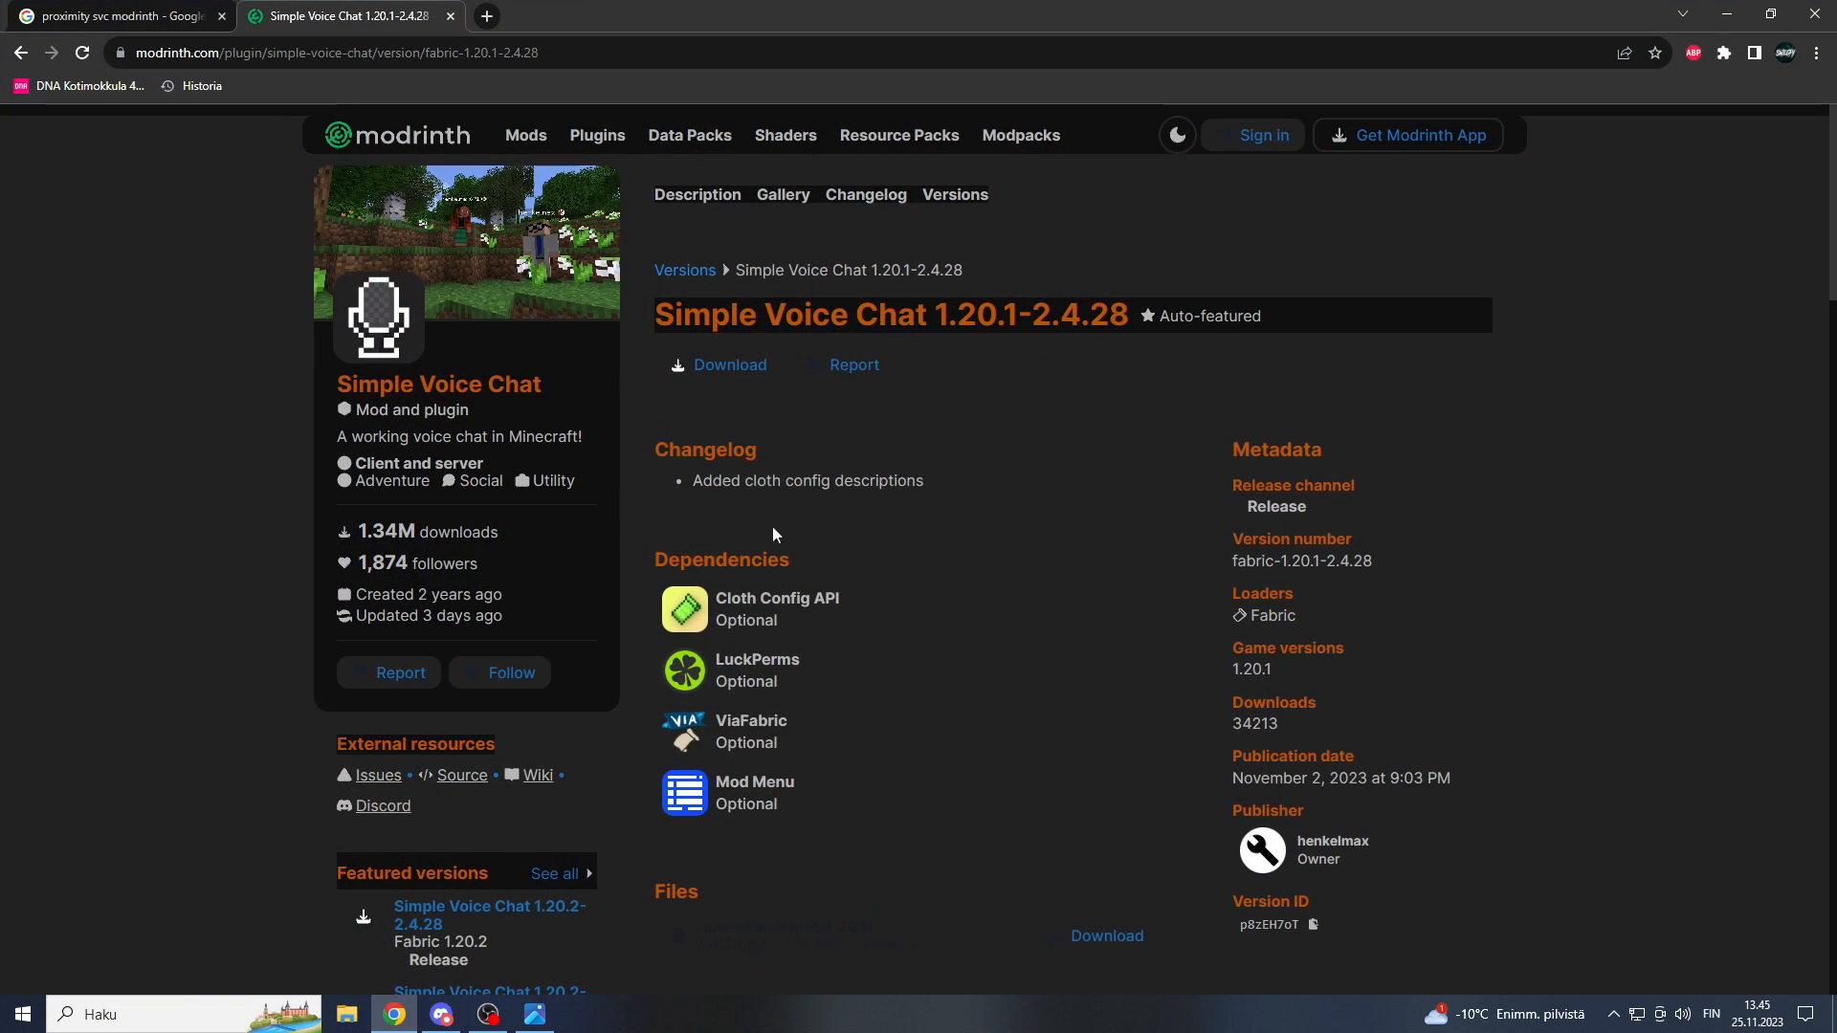
mouse_move(948, 321)
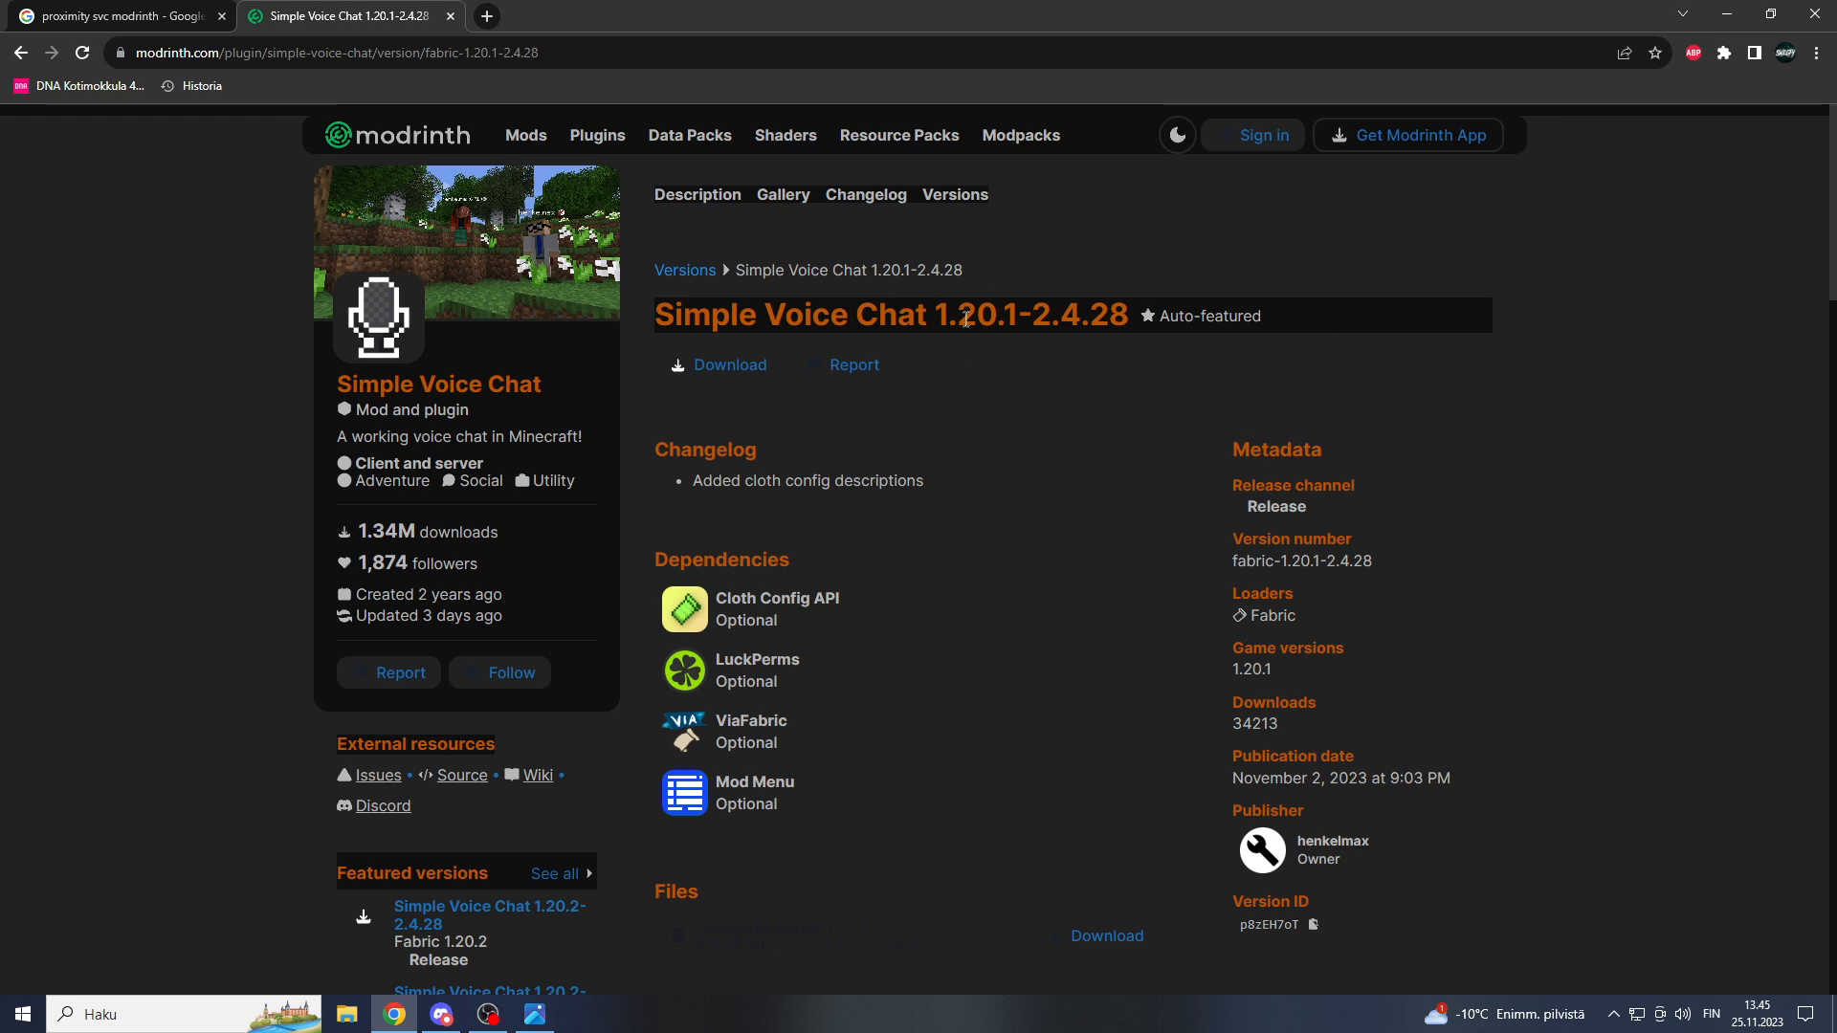
mouse_move(1038, 480)
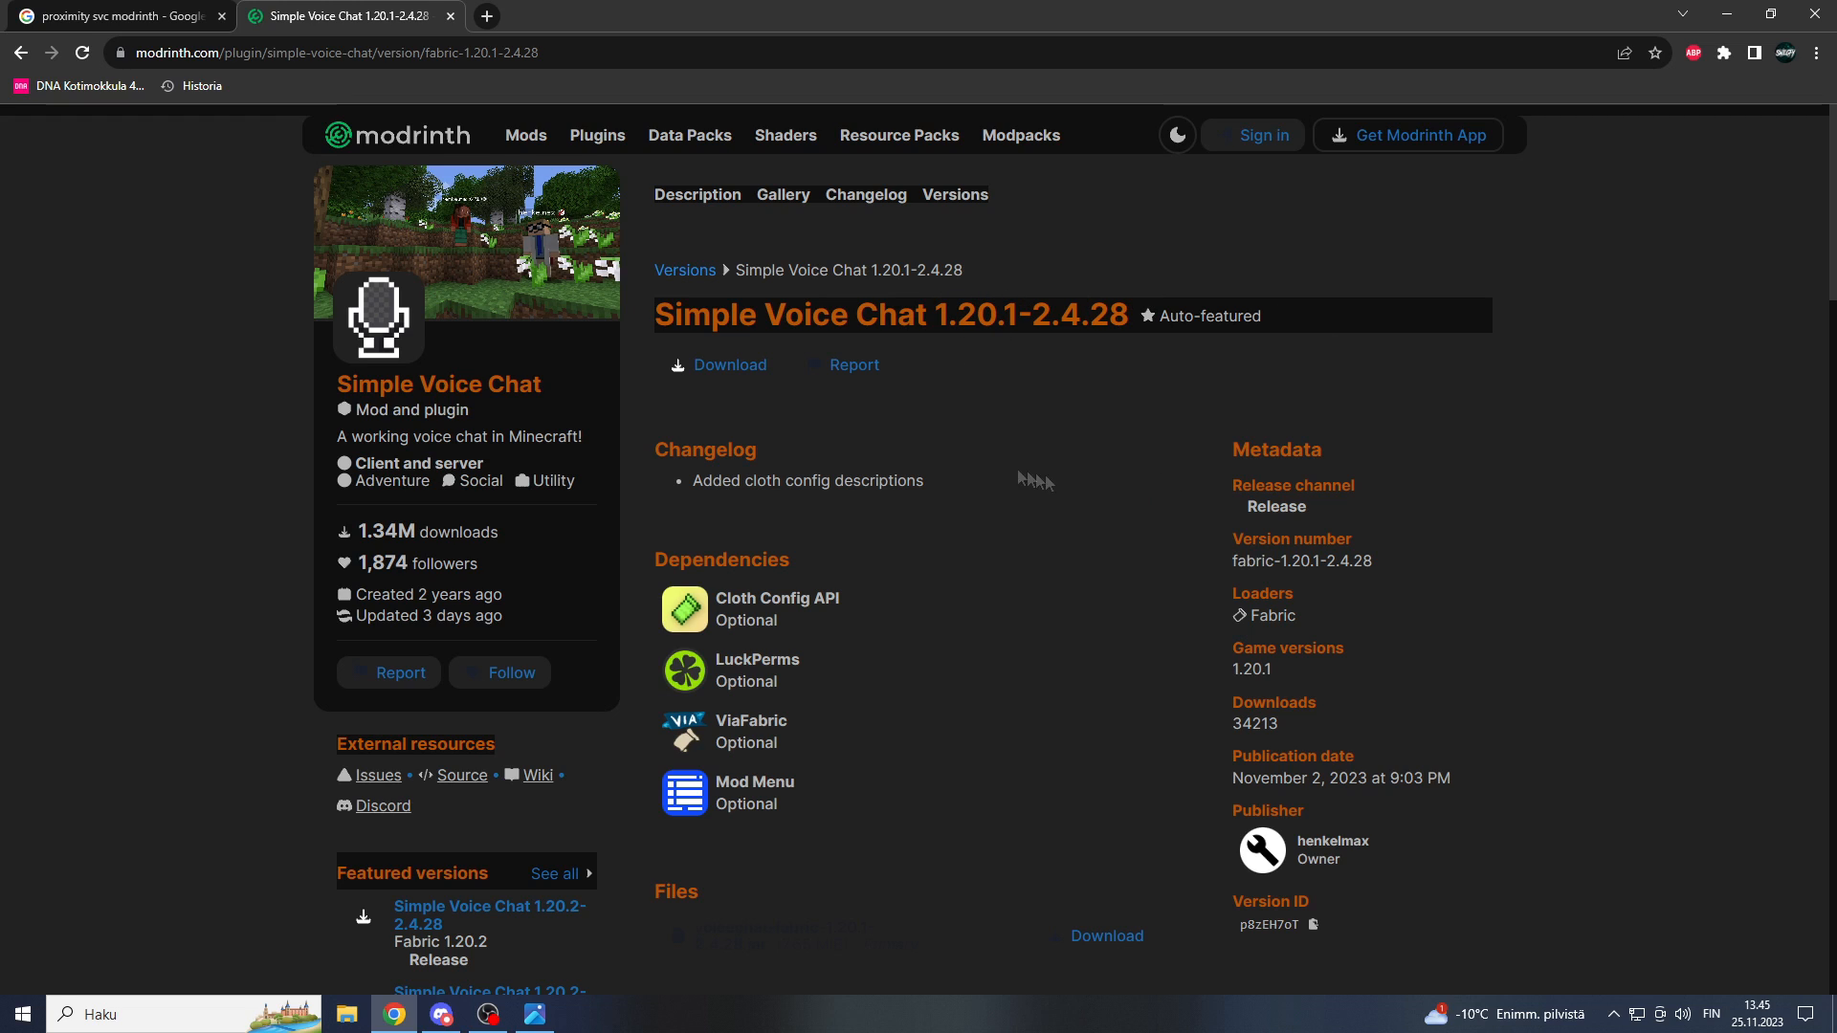
Step: Download voicechat-fabric-1.20.1-2.4.28.jar from the Files section to the desktop
scroll("down", 3)
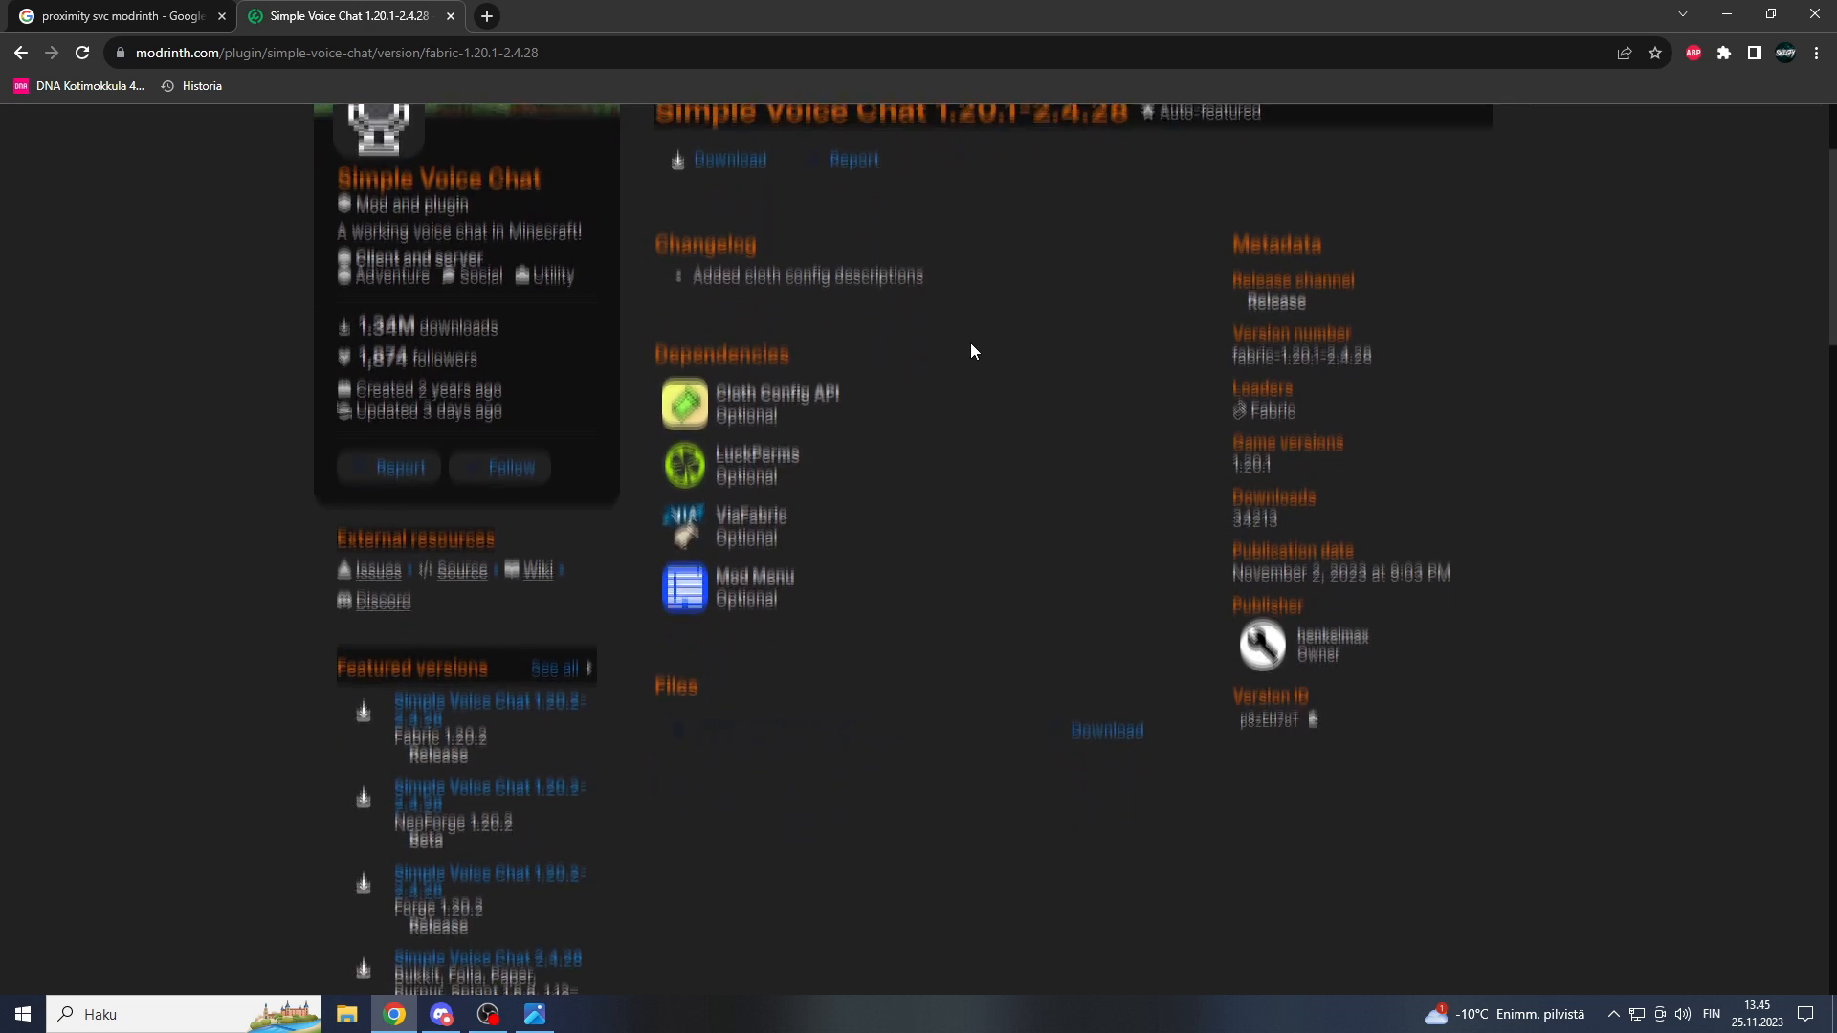
left_click(1725, 54)
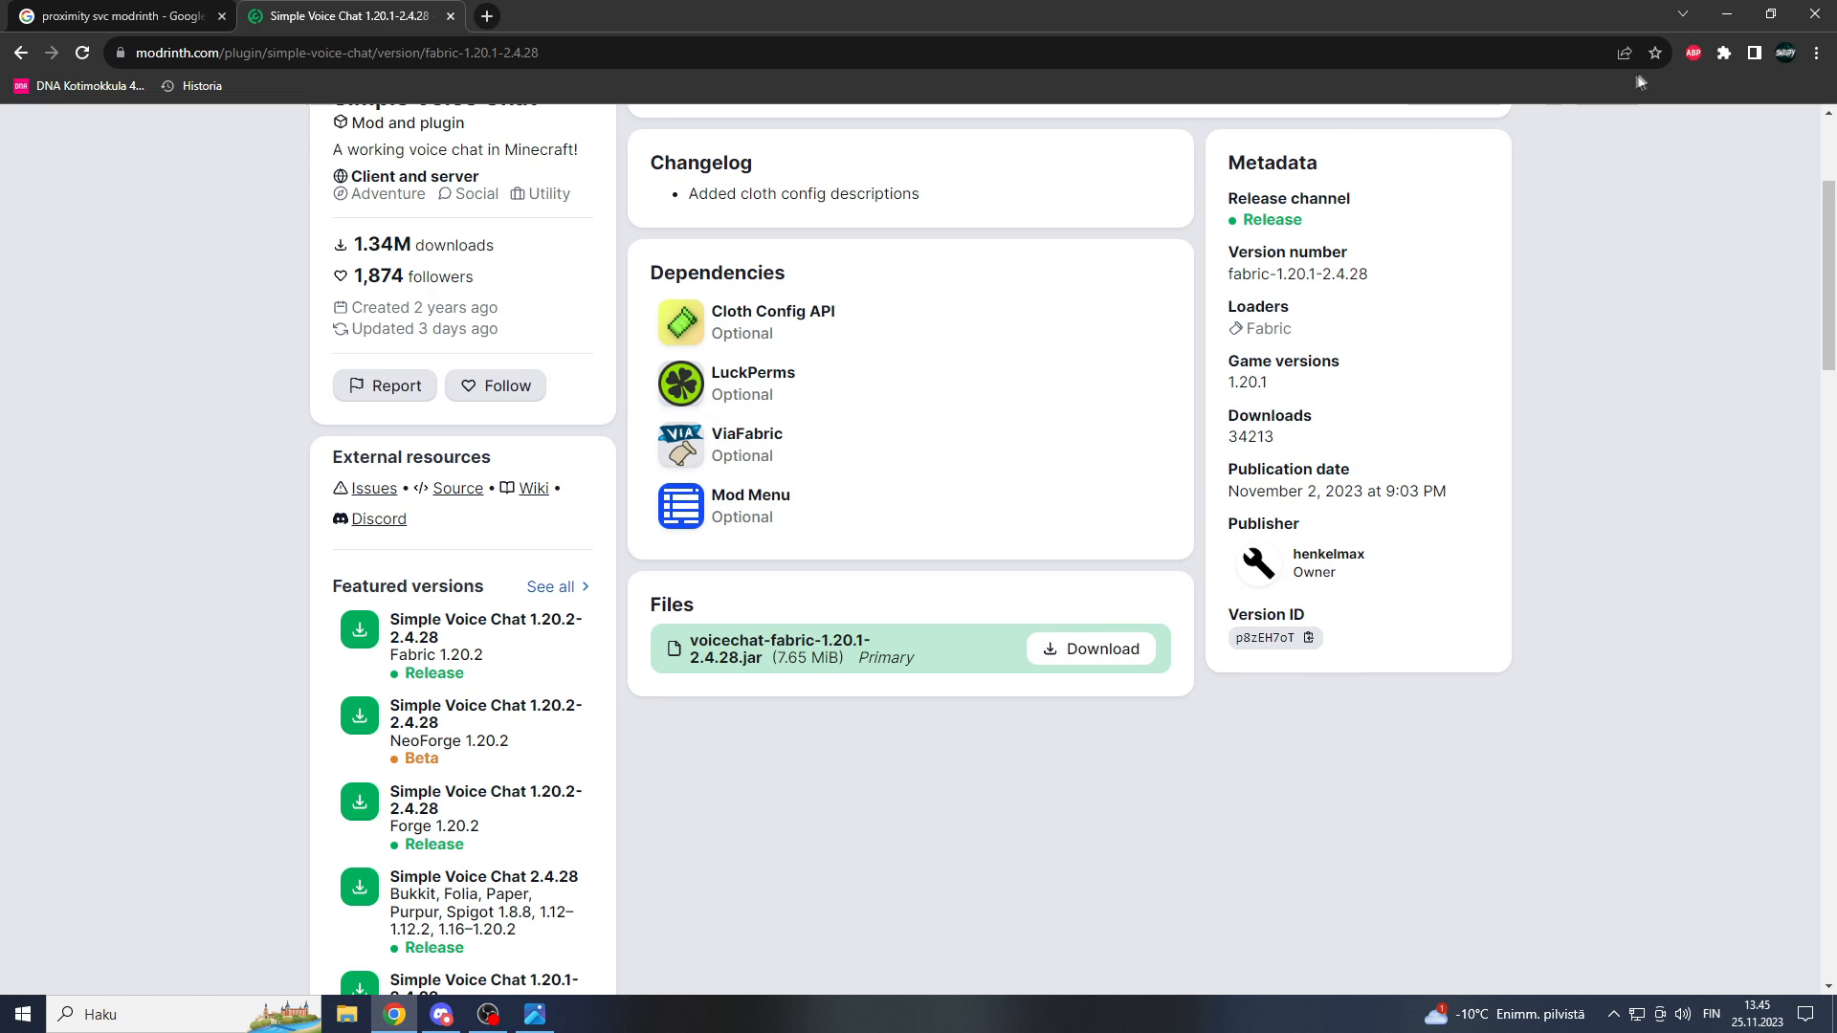
left_click(1722, 54)
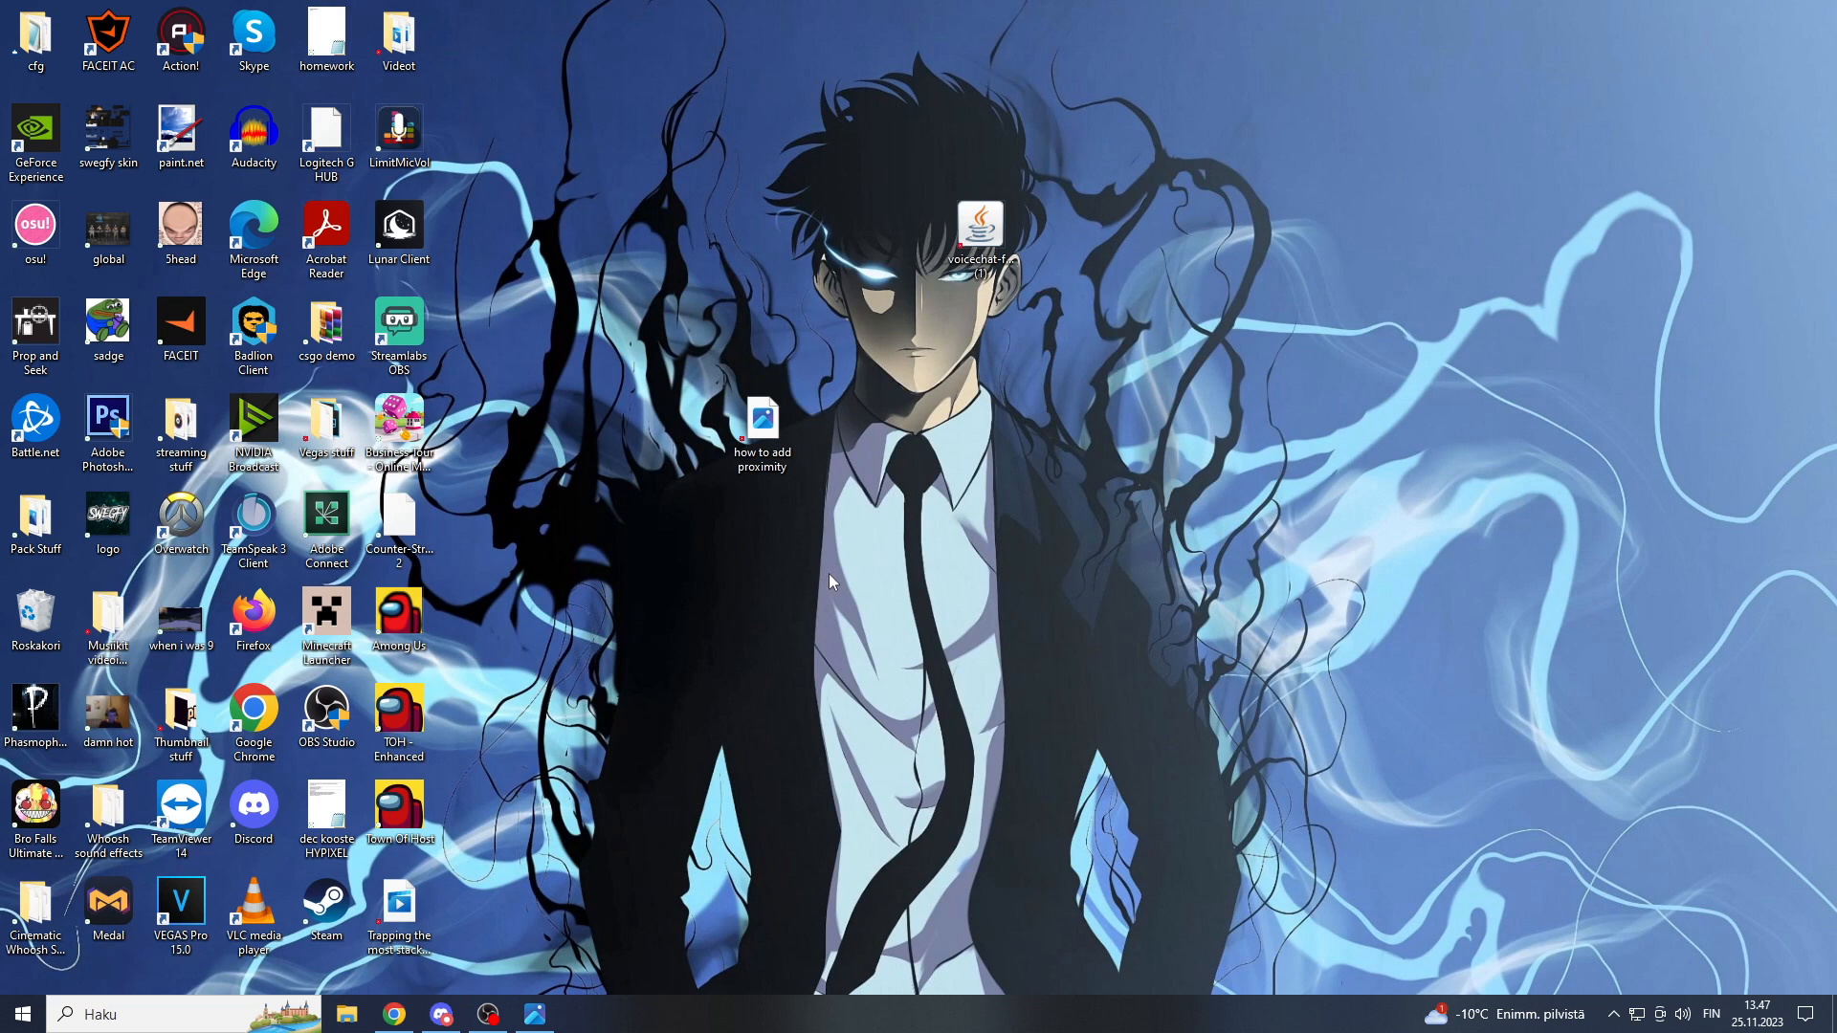
Step: Run .lunarclient via Win+R to open the Lunar Client data folder
key("Win+r")
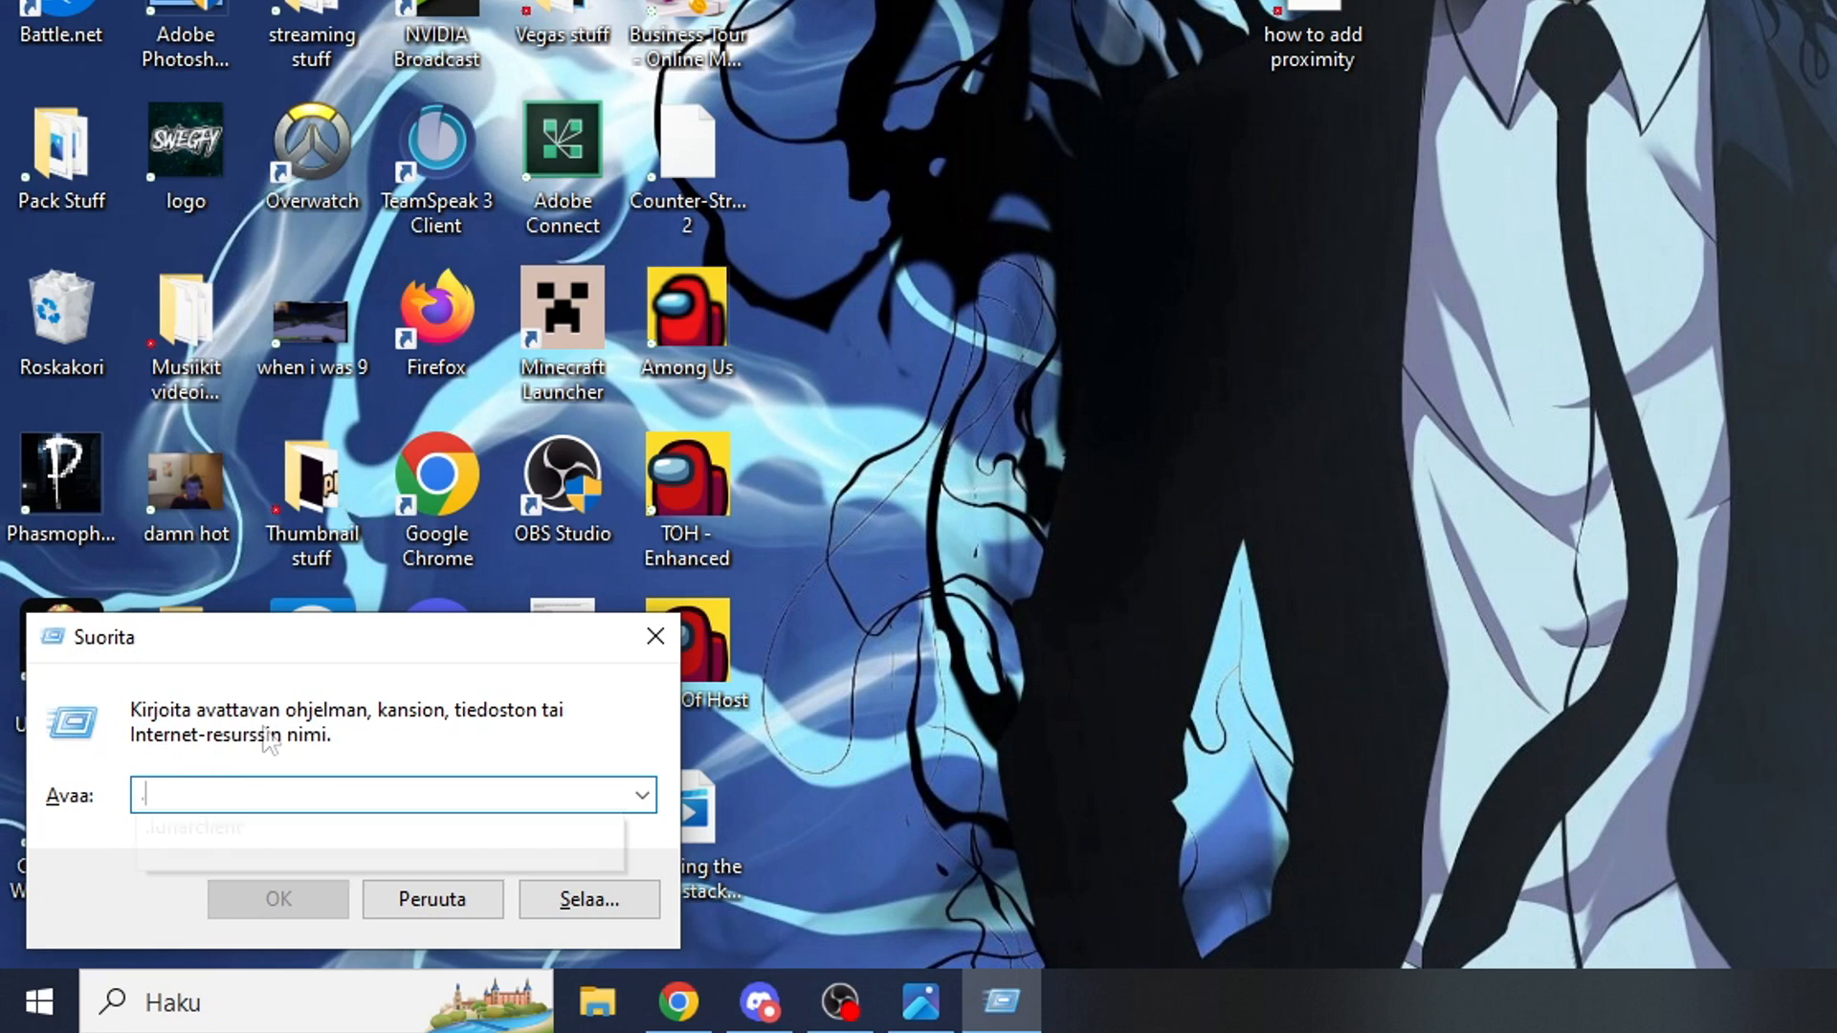
type(".lunarcl")
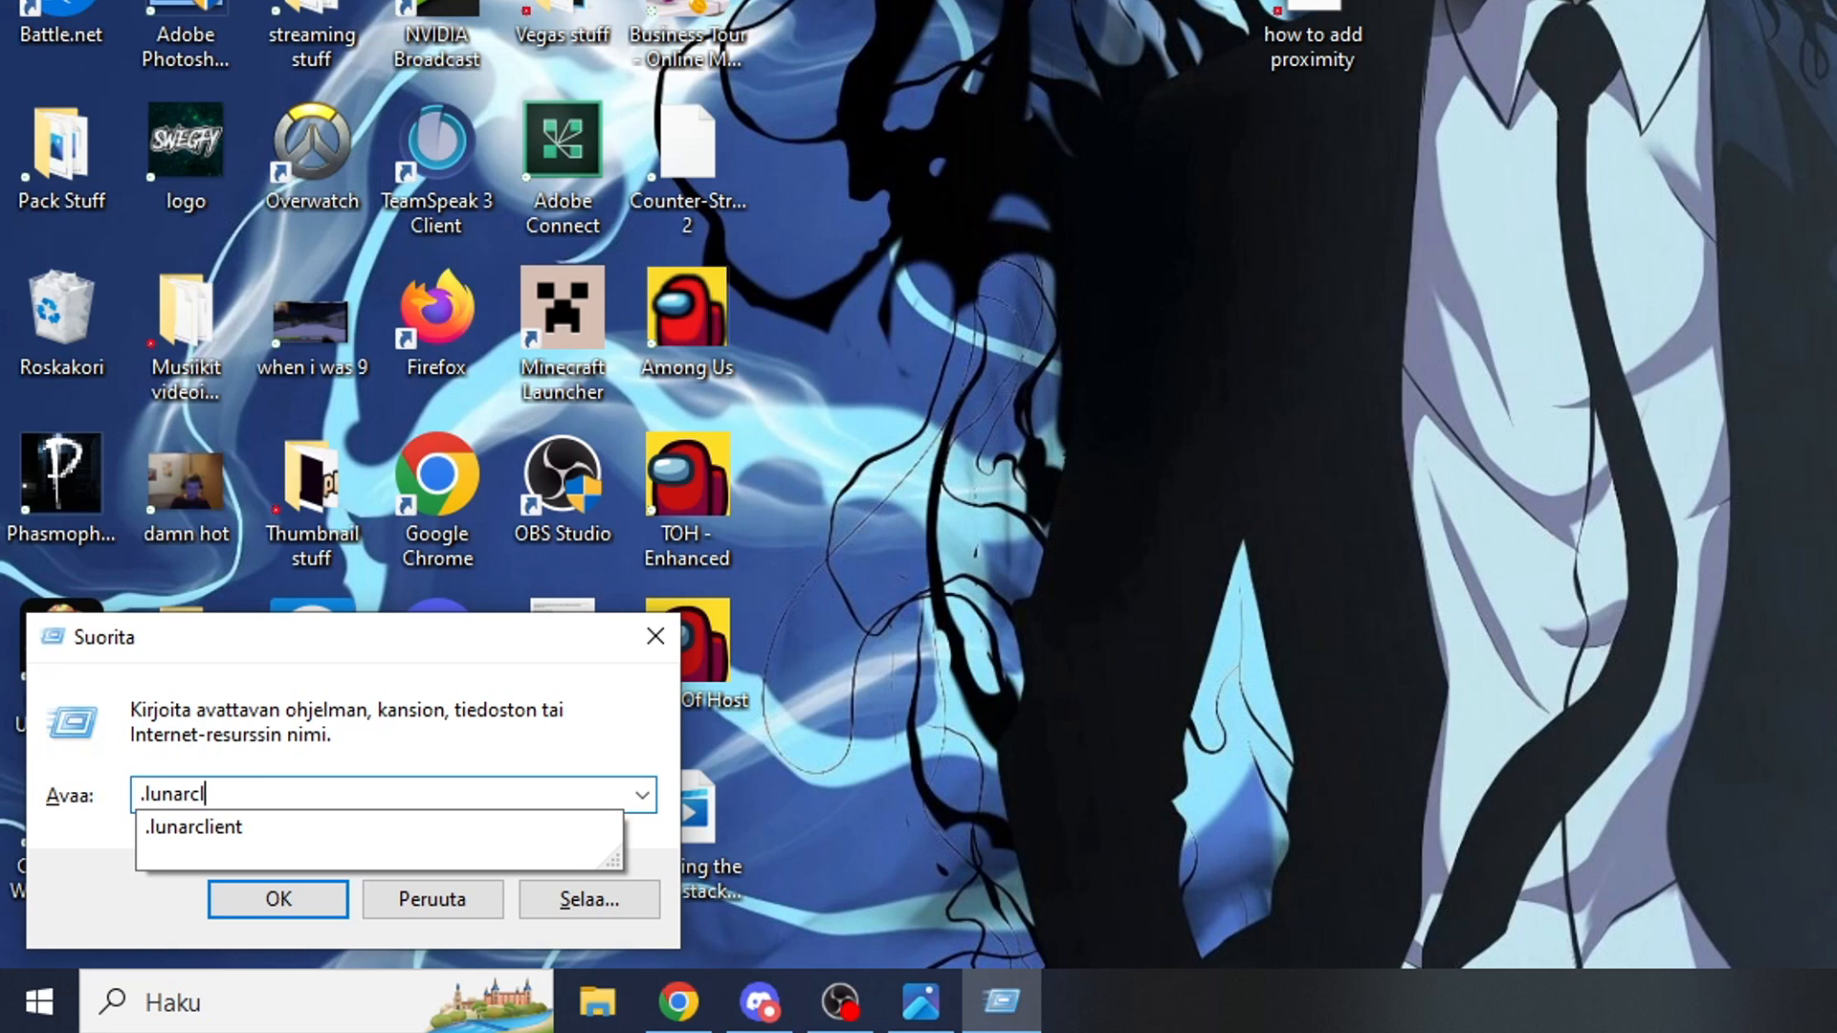
left_click(277, 900)
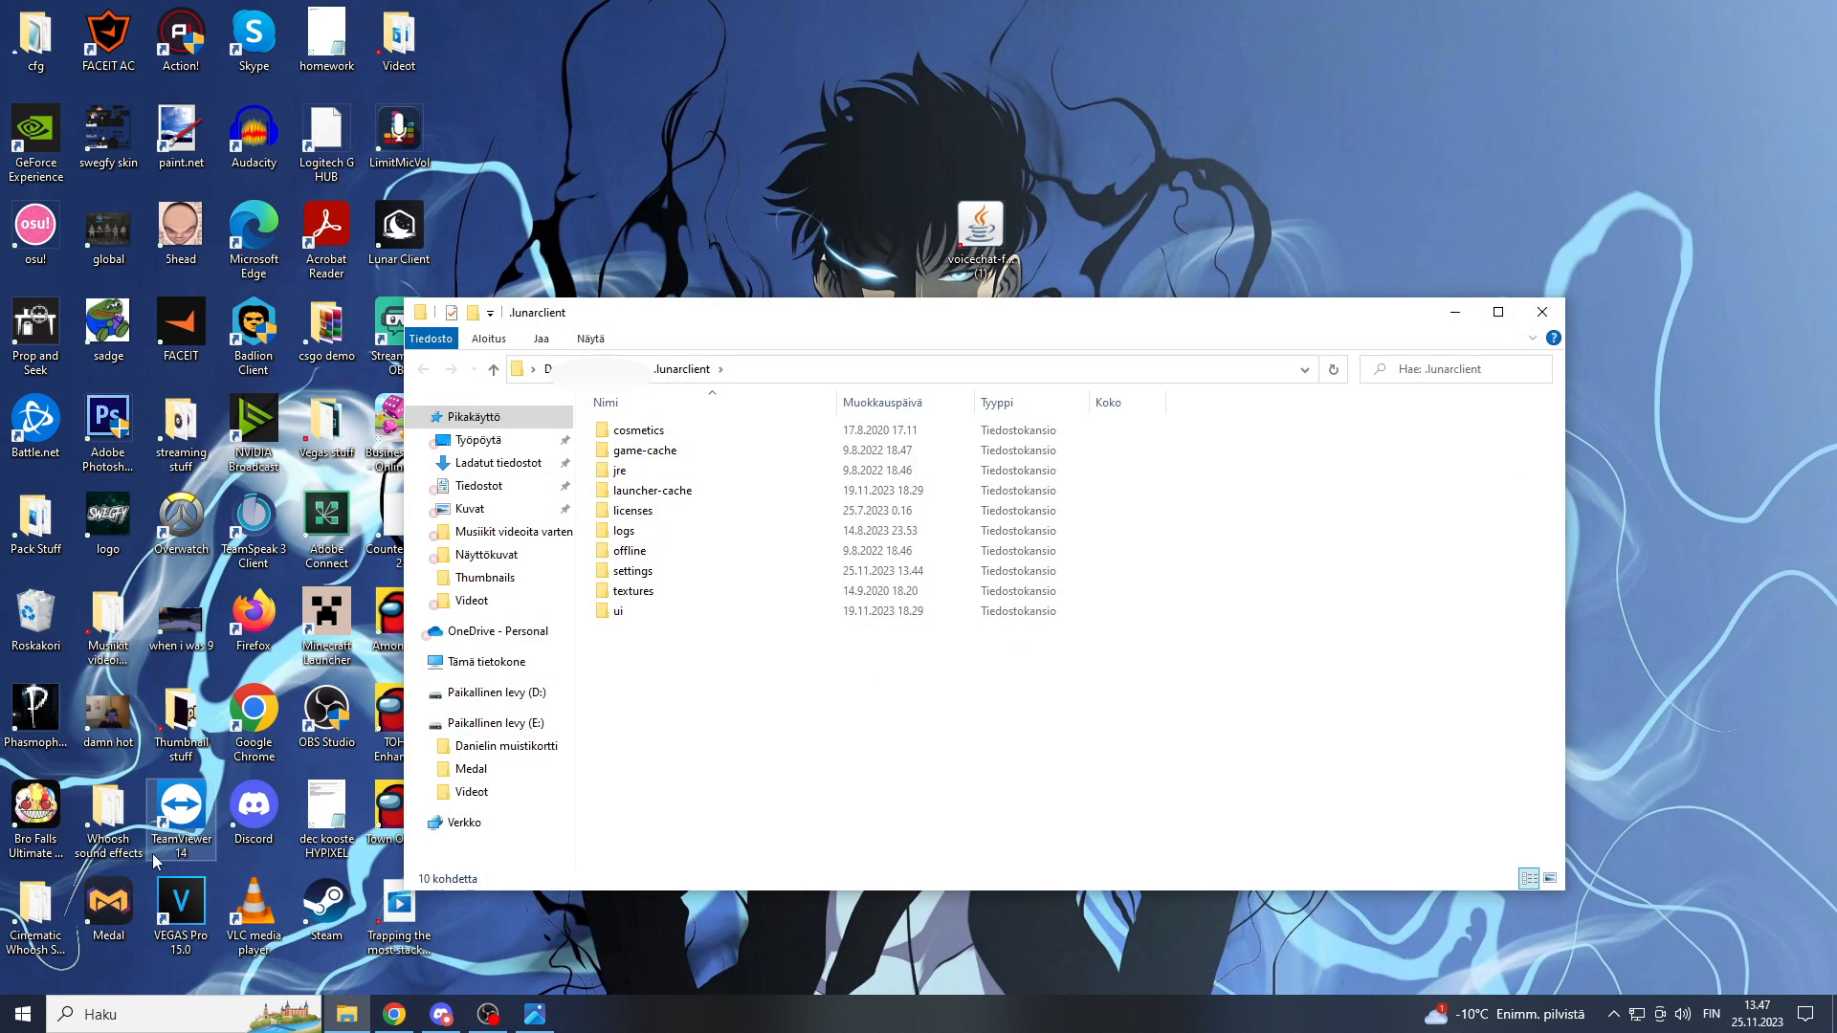
mouse_move(685, 815)
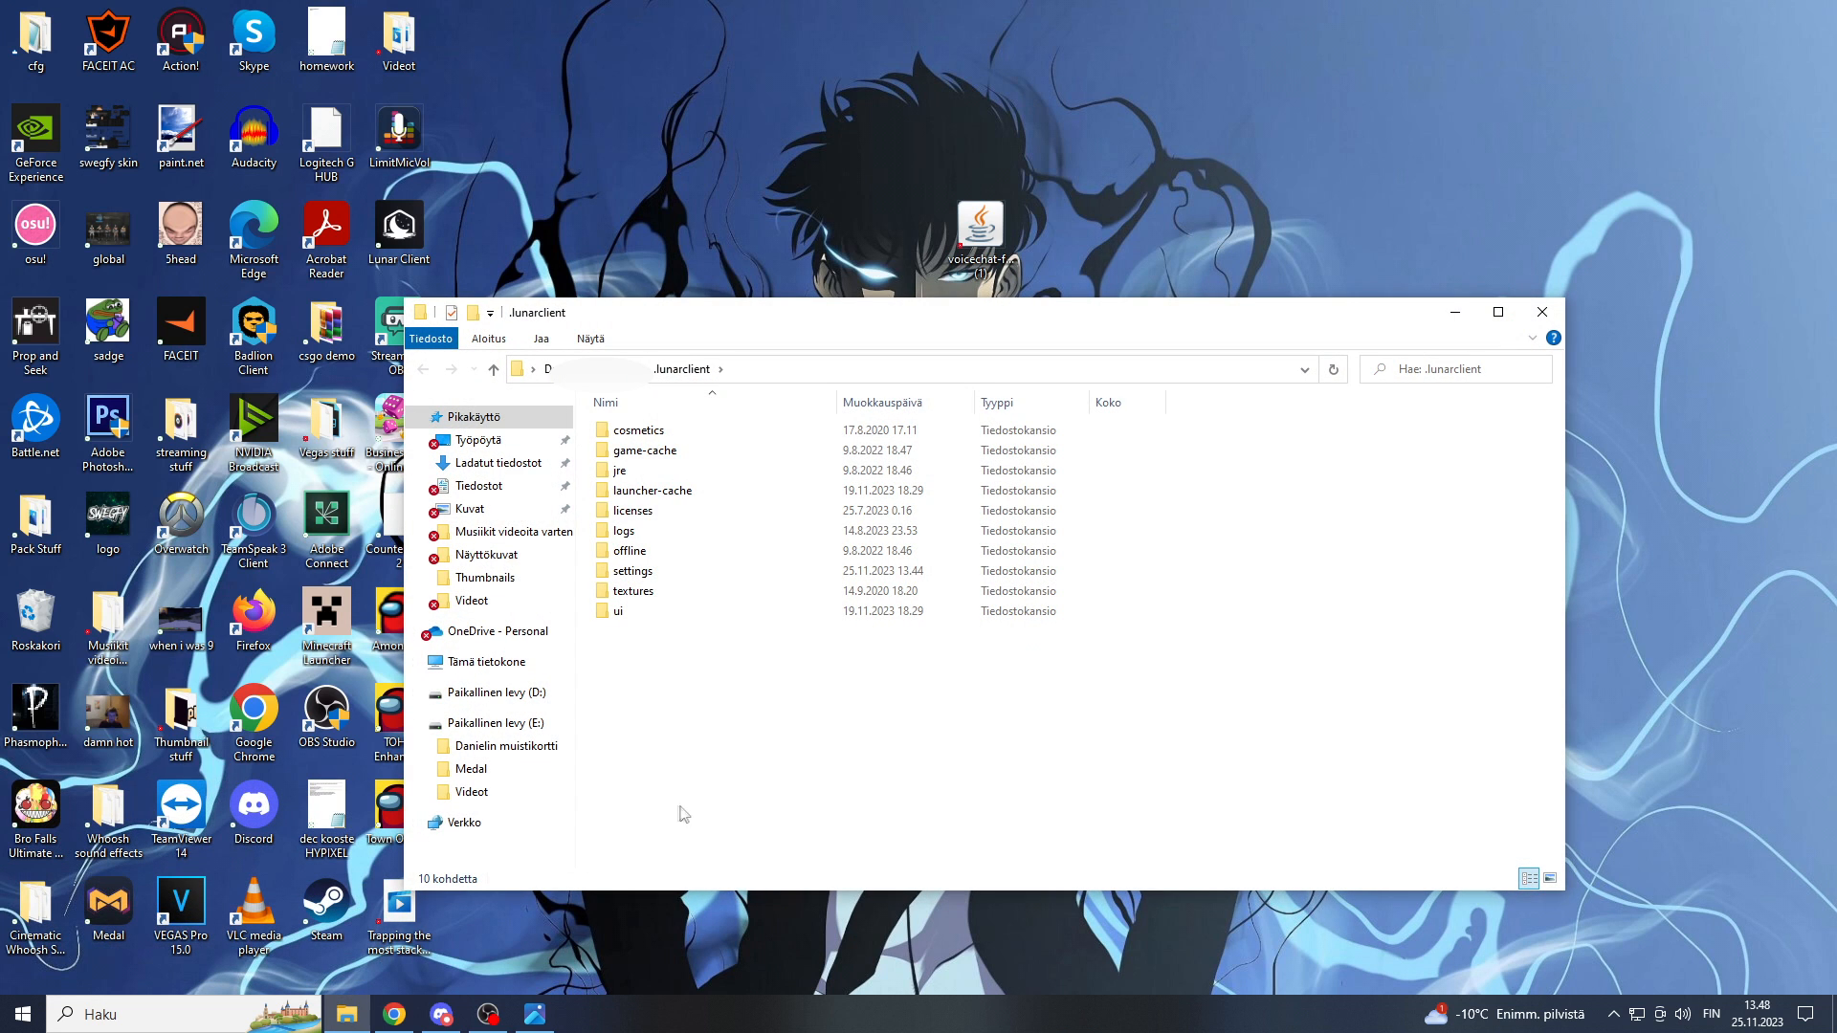
Step: Navigate through offline > multiver into the mods folder listing the fabric version folders
left_click(630, 551)
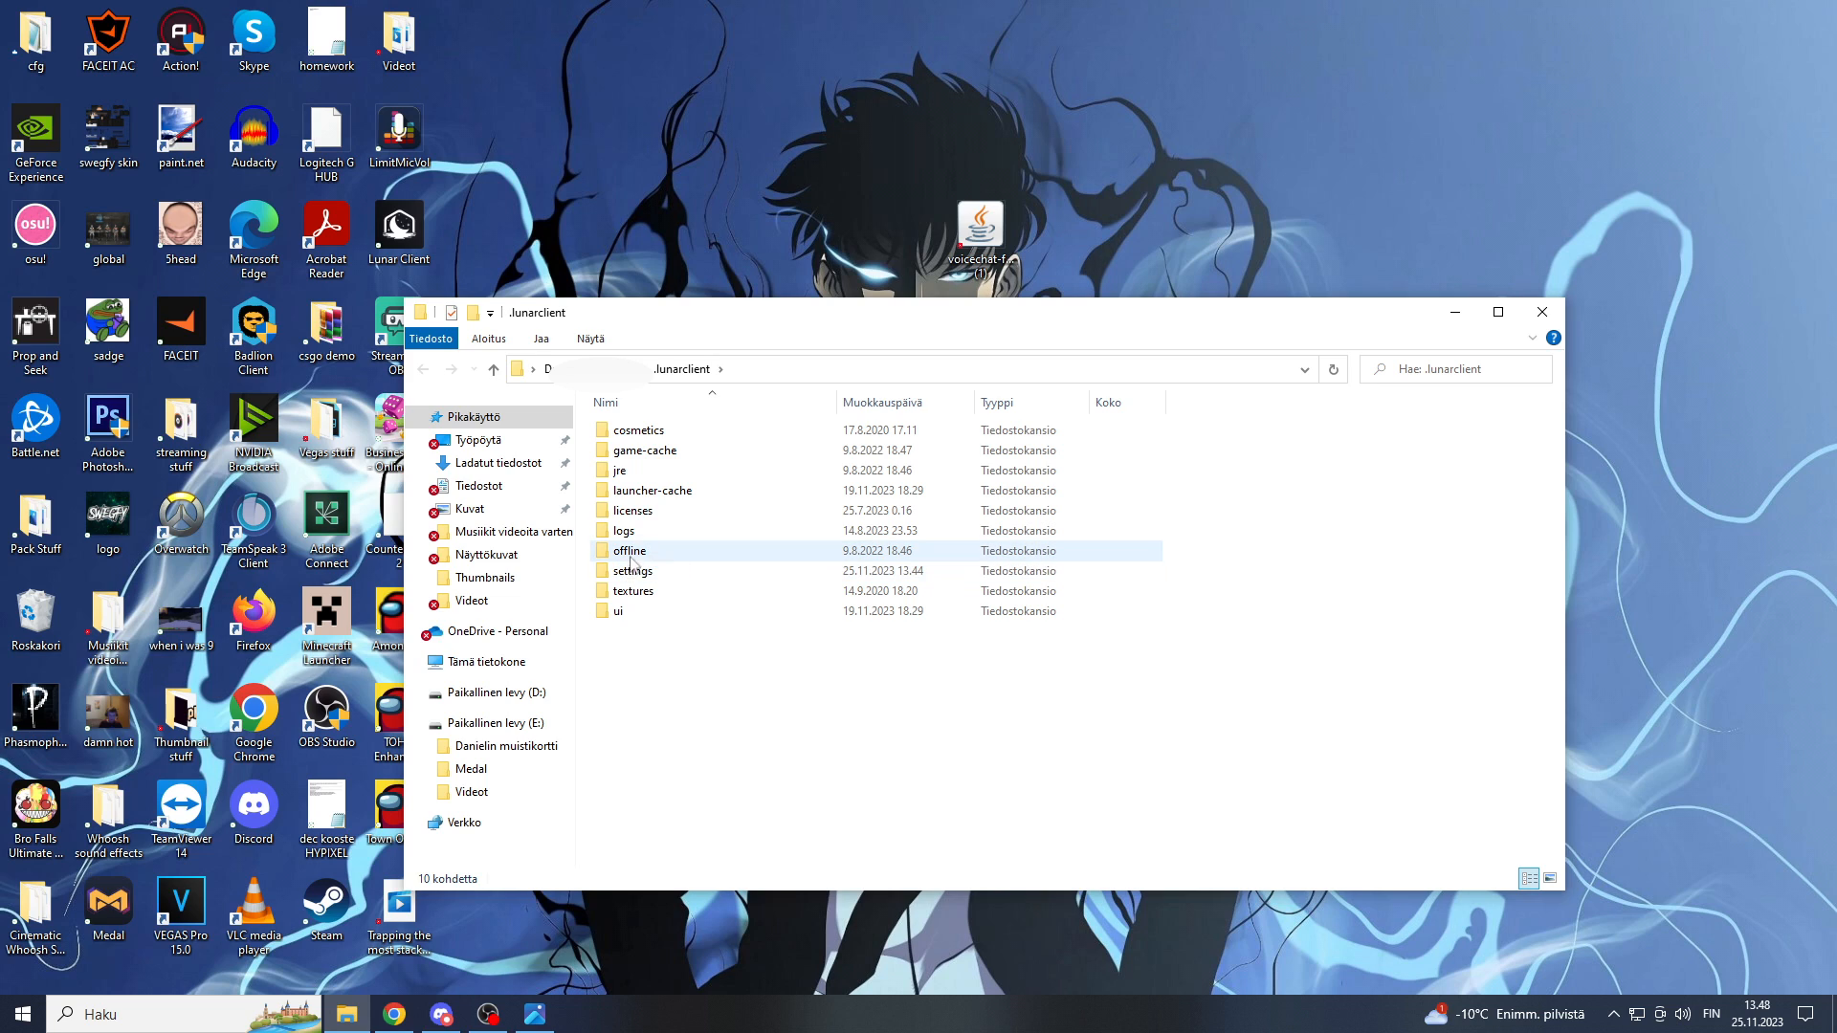
double_click(630, 552)
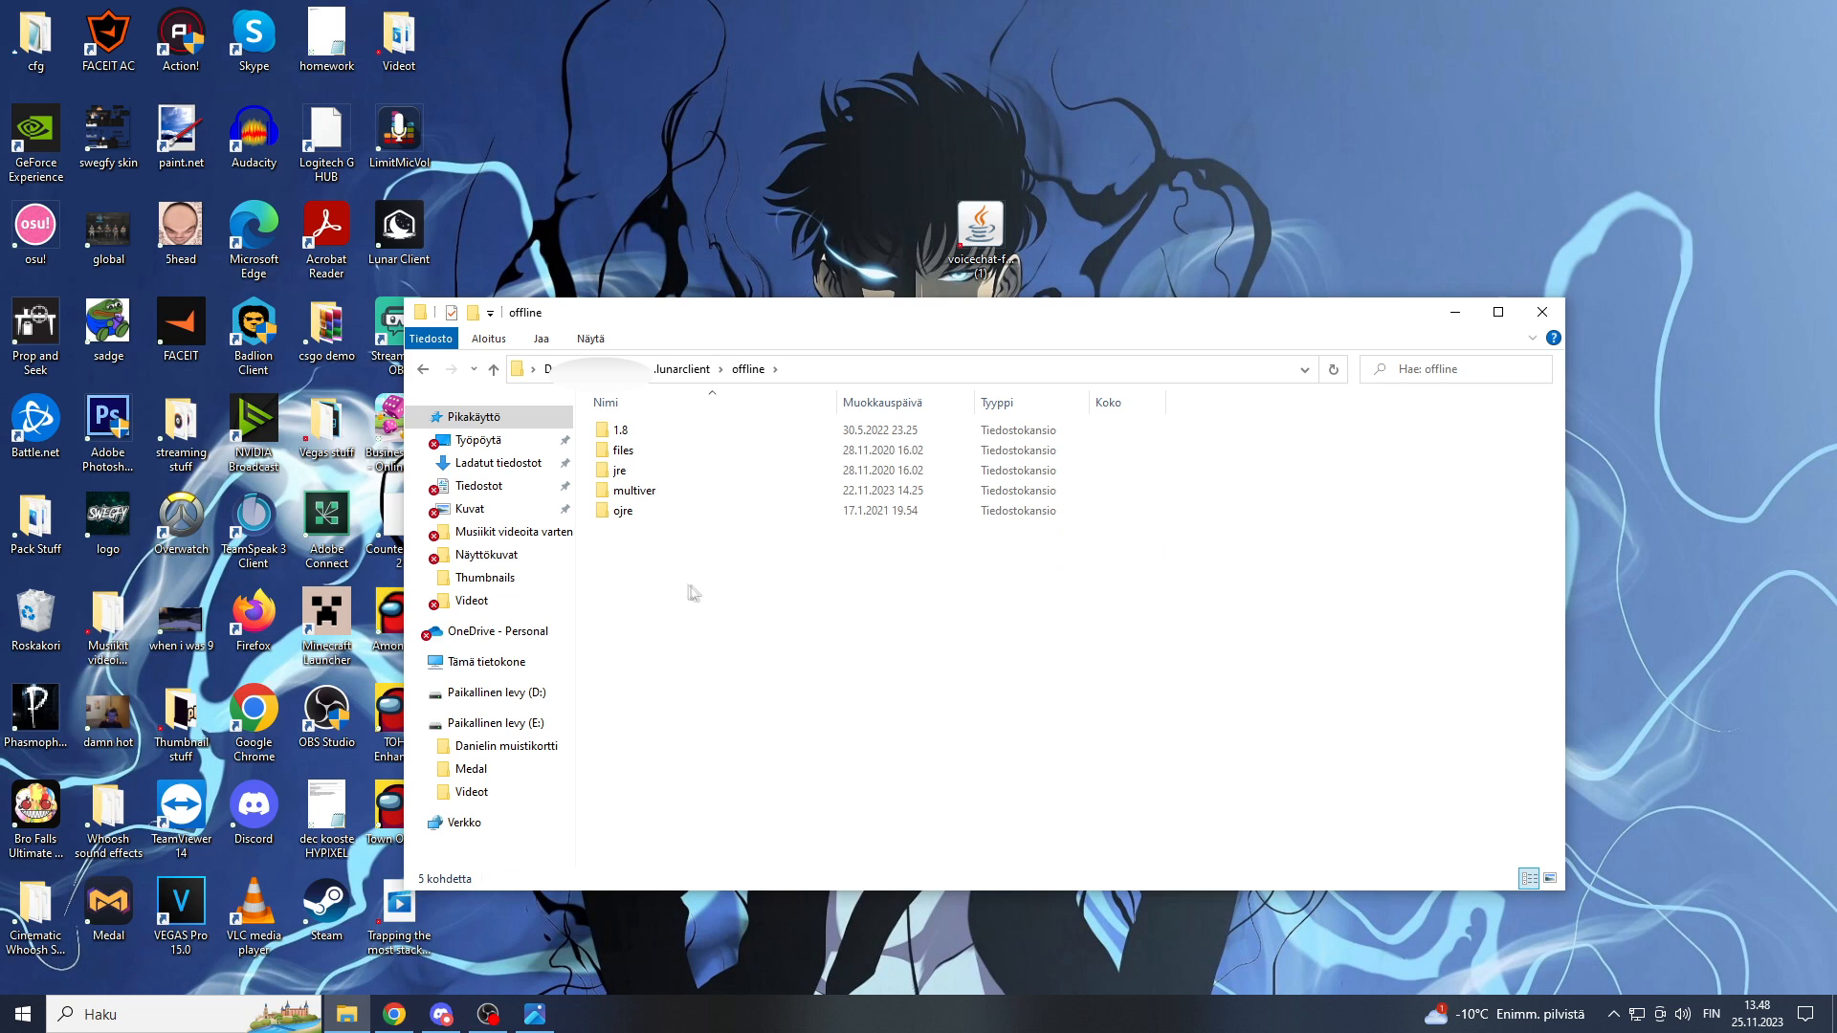
double_click(634, 490)
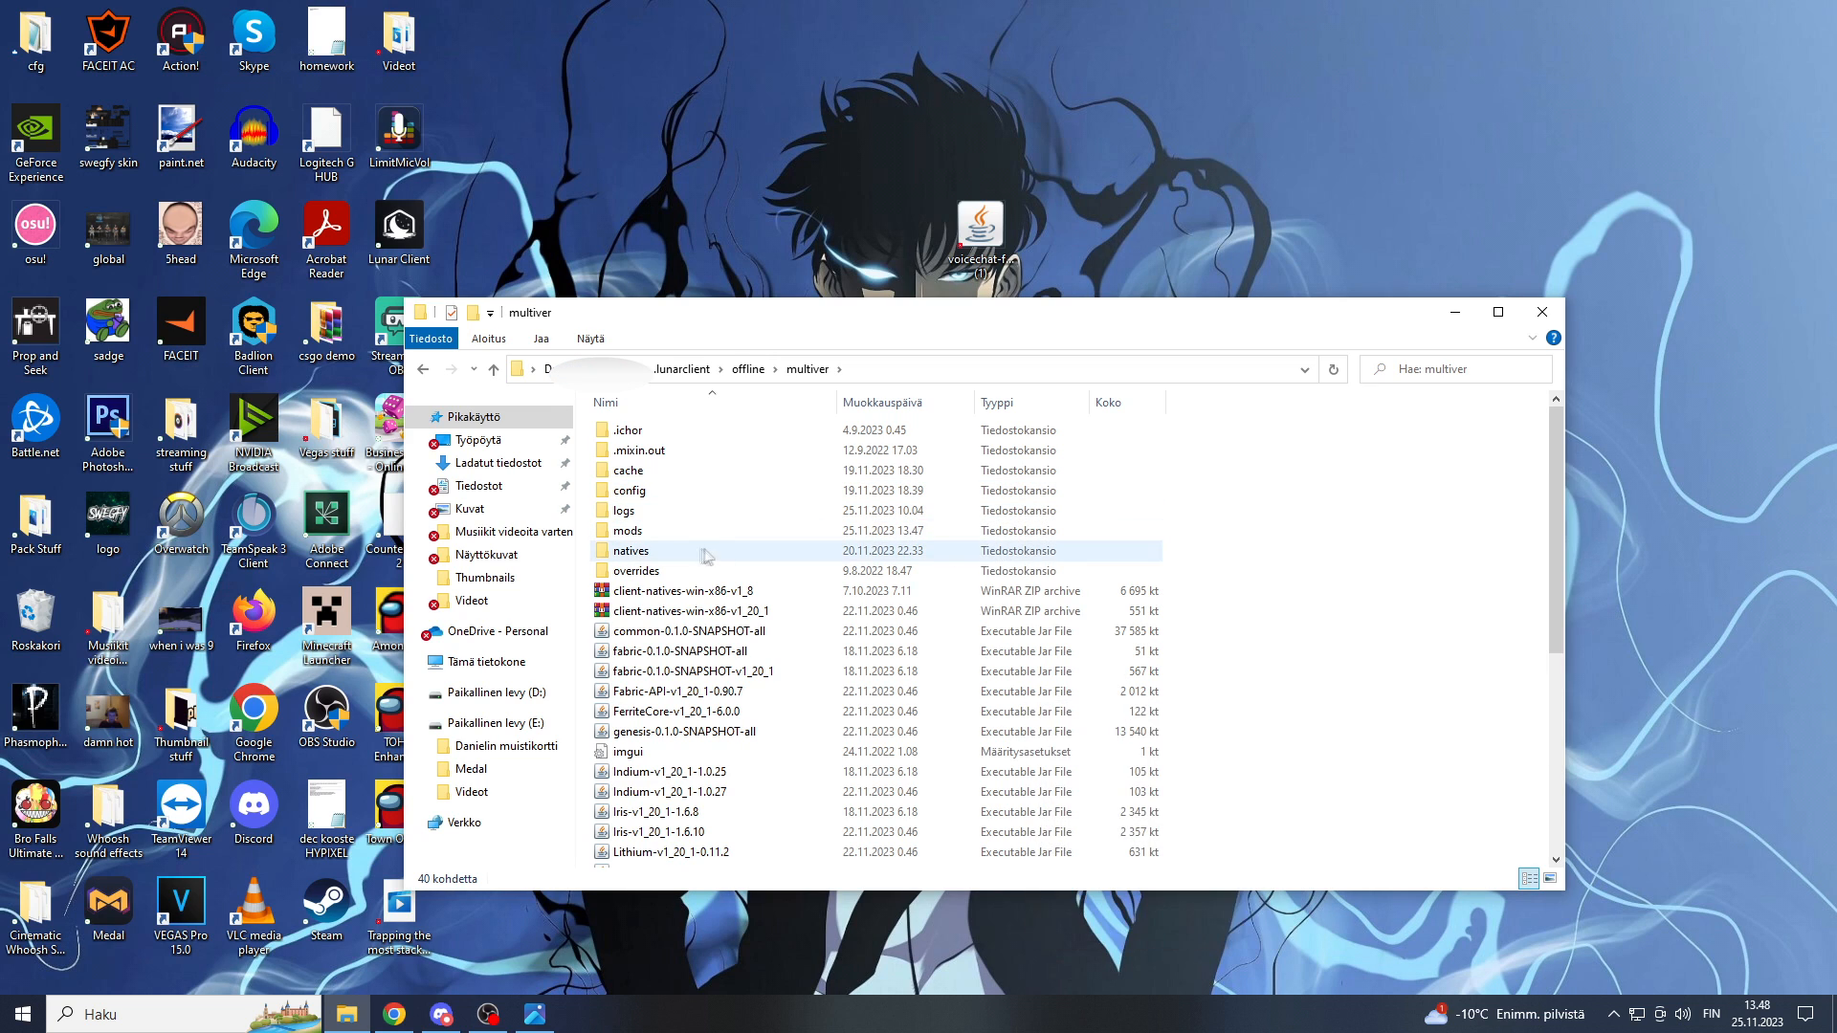
mouse_move(628, 530)
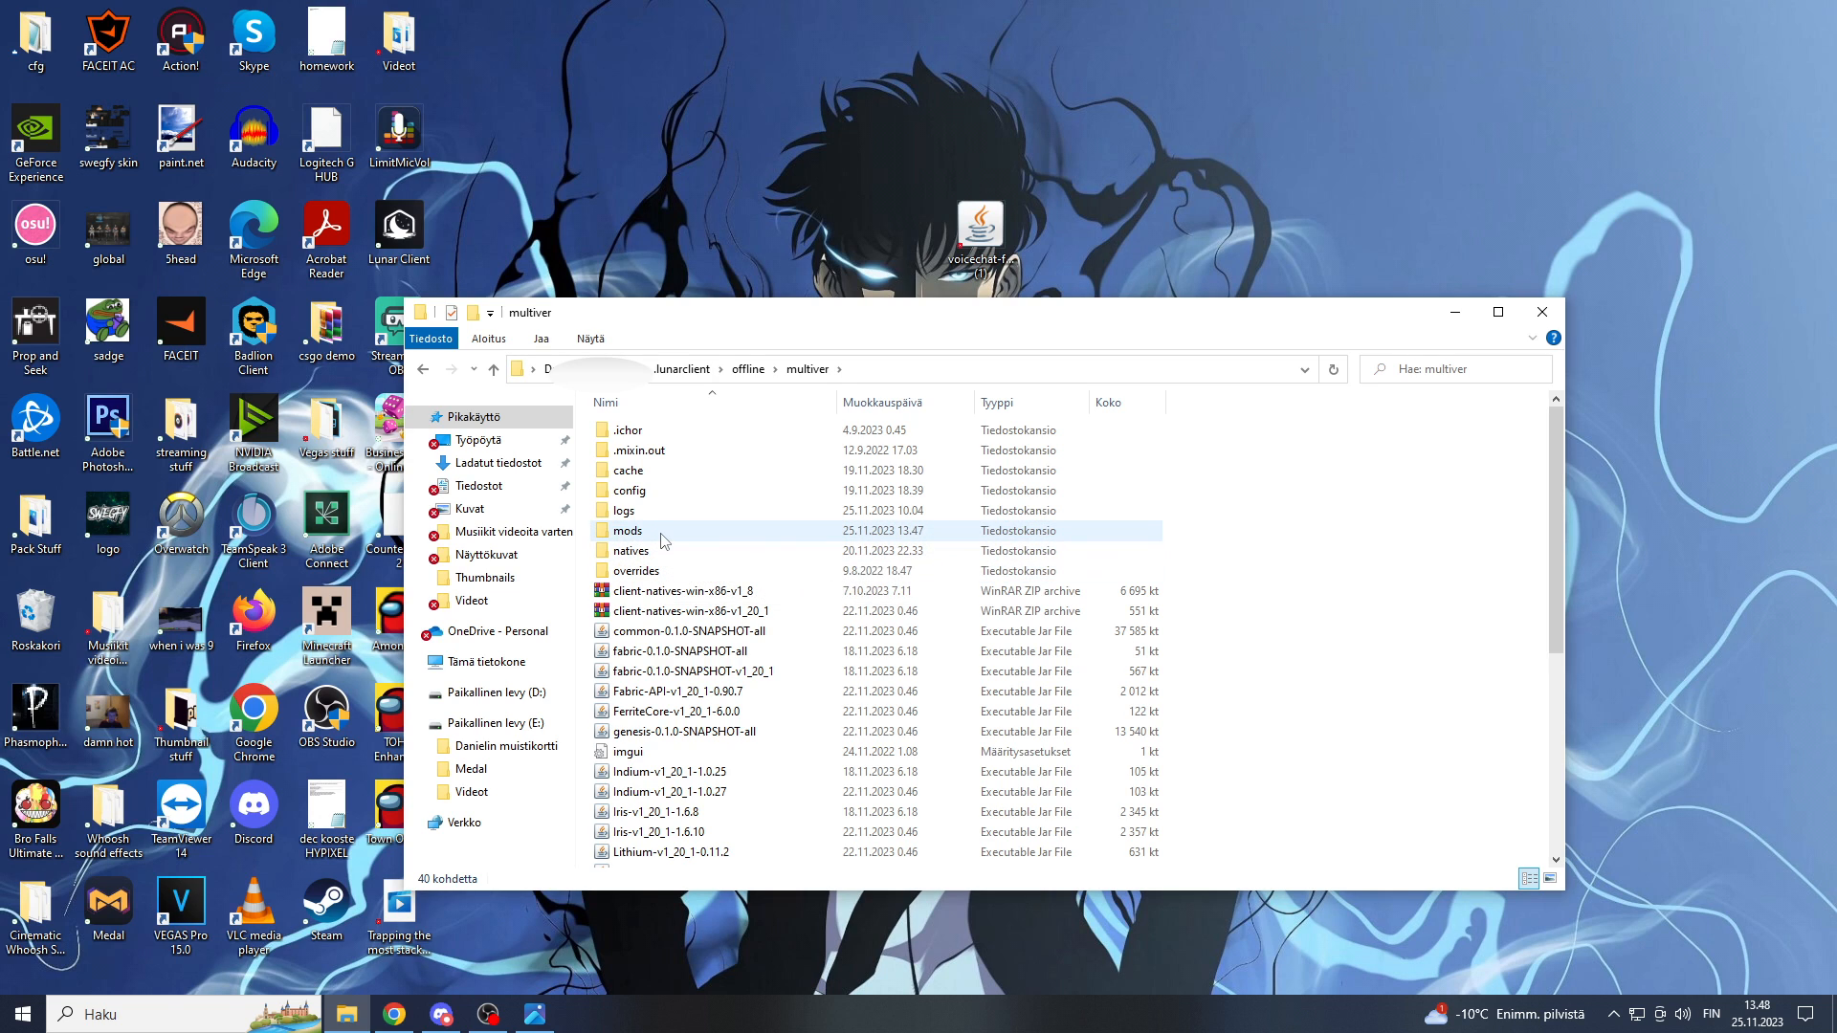
double_click(628, 530)
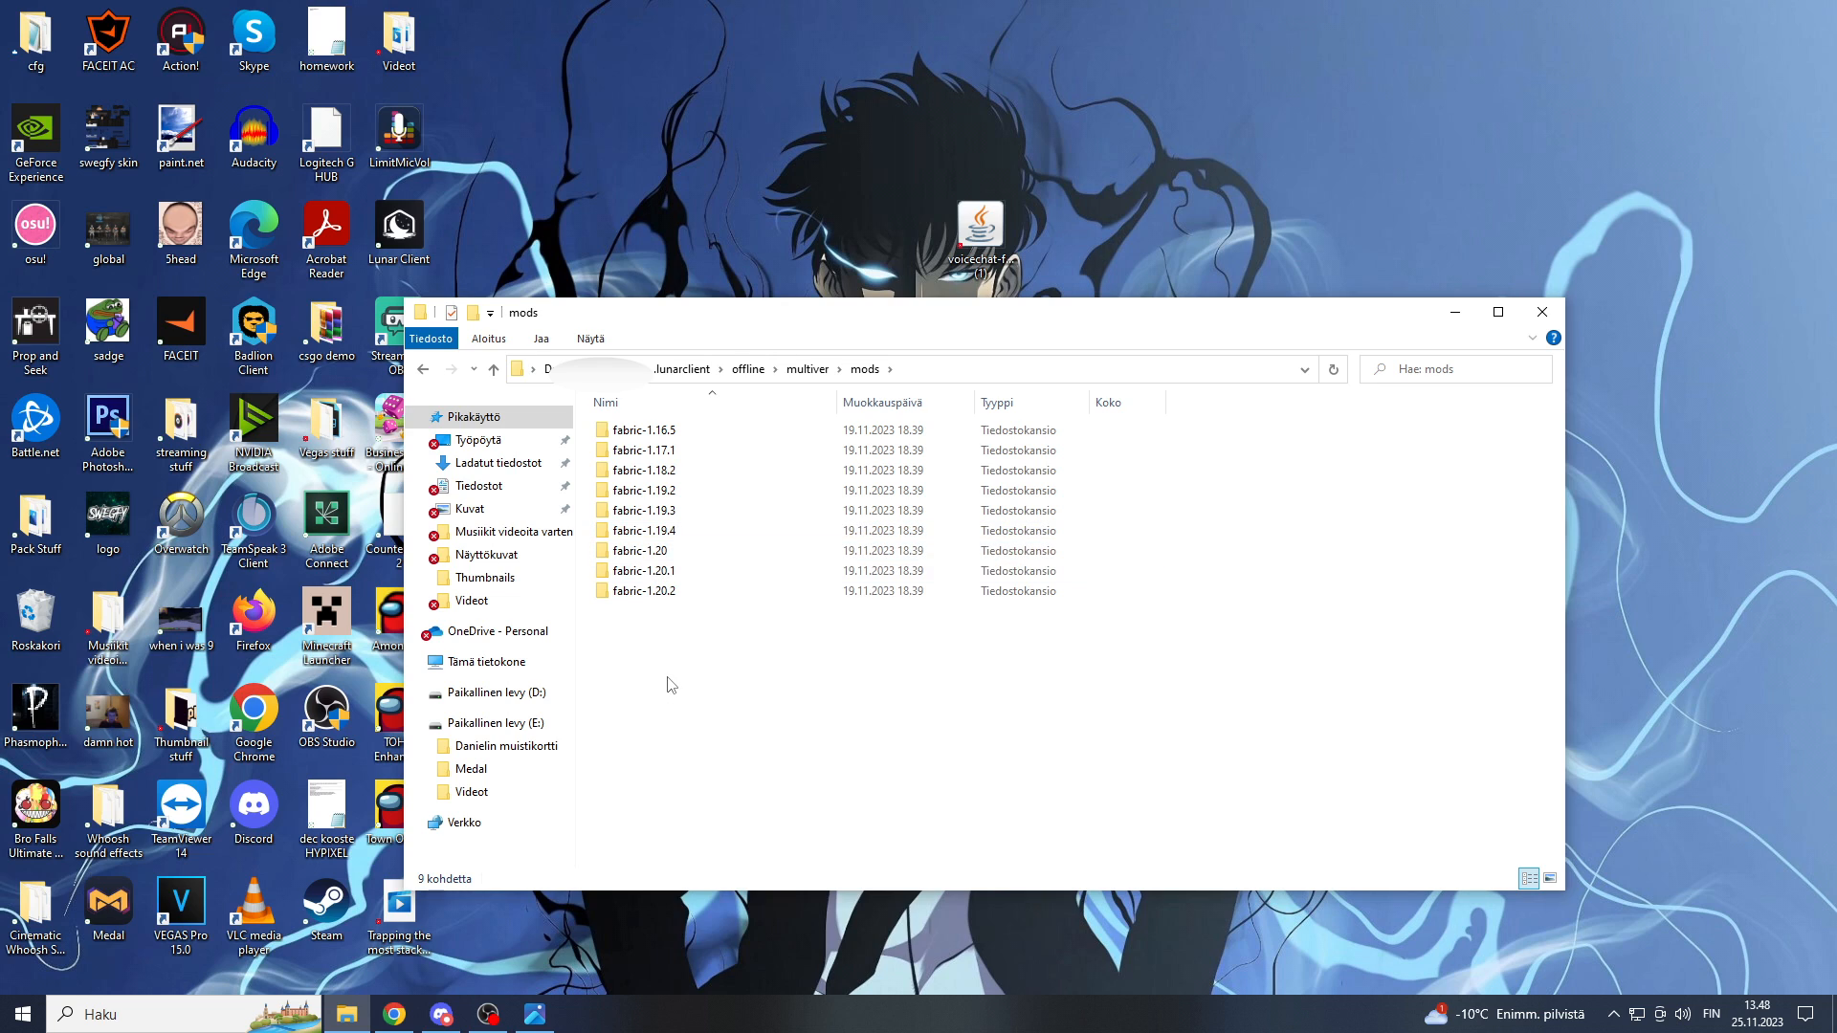
left_click(643, 551)
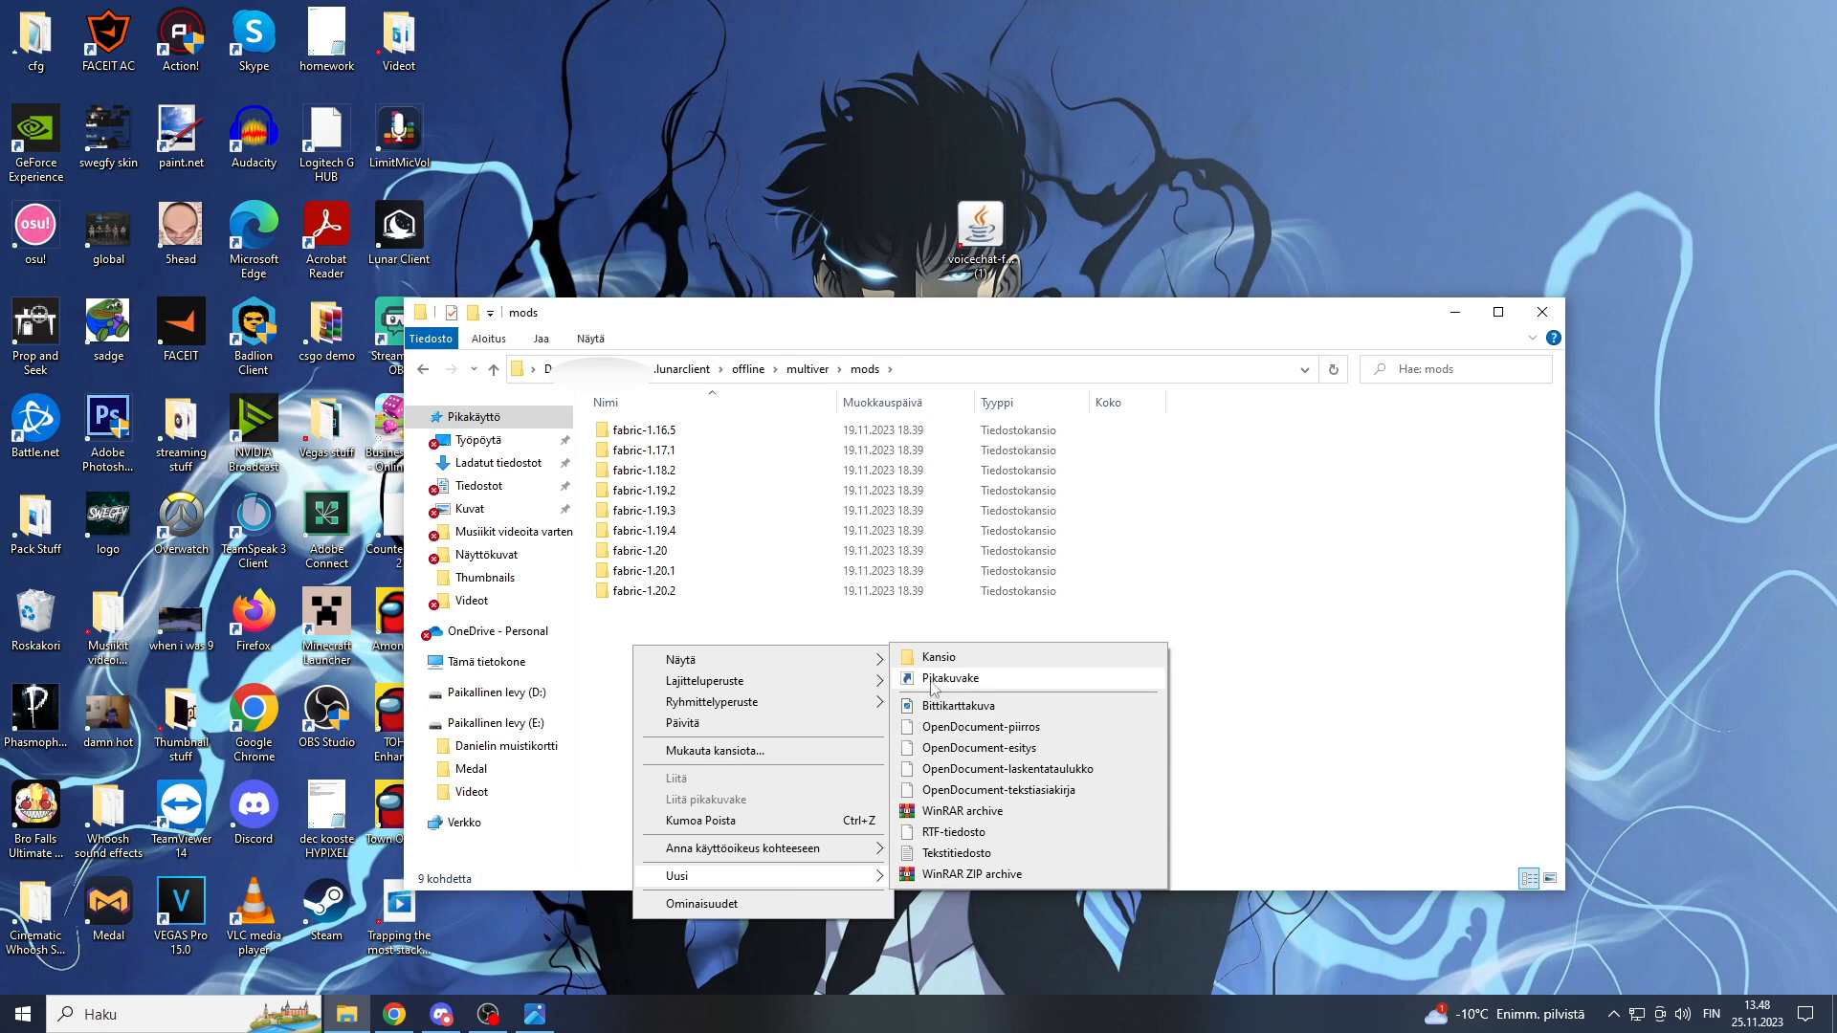
Step: Create a new folder in mods named fabric-1.20.1
left_click(938, 656)
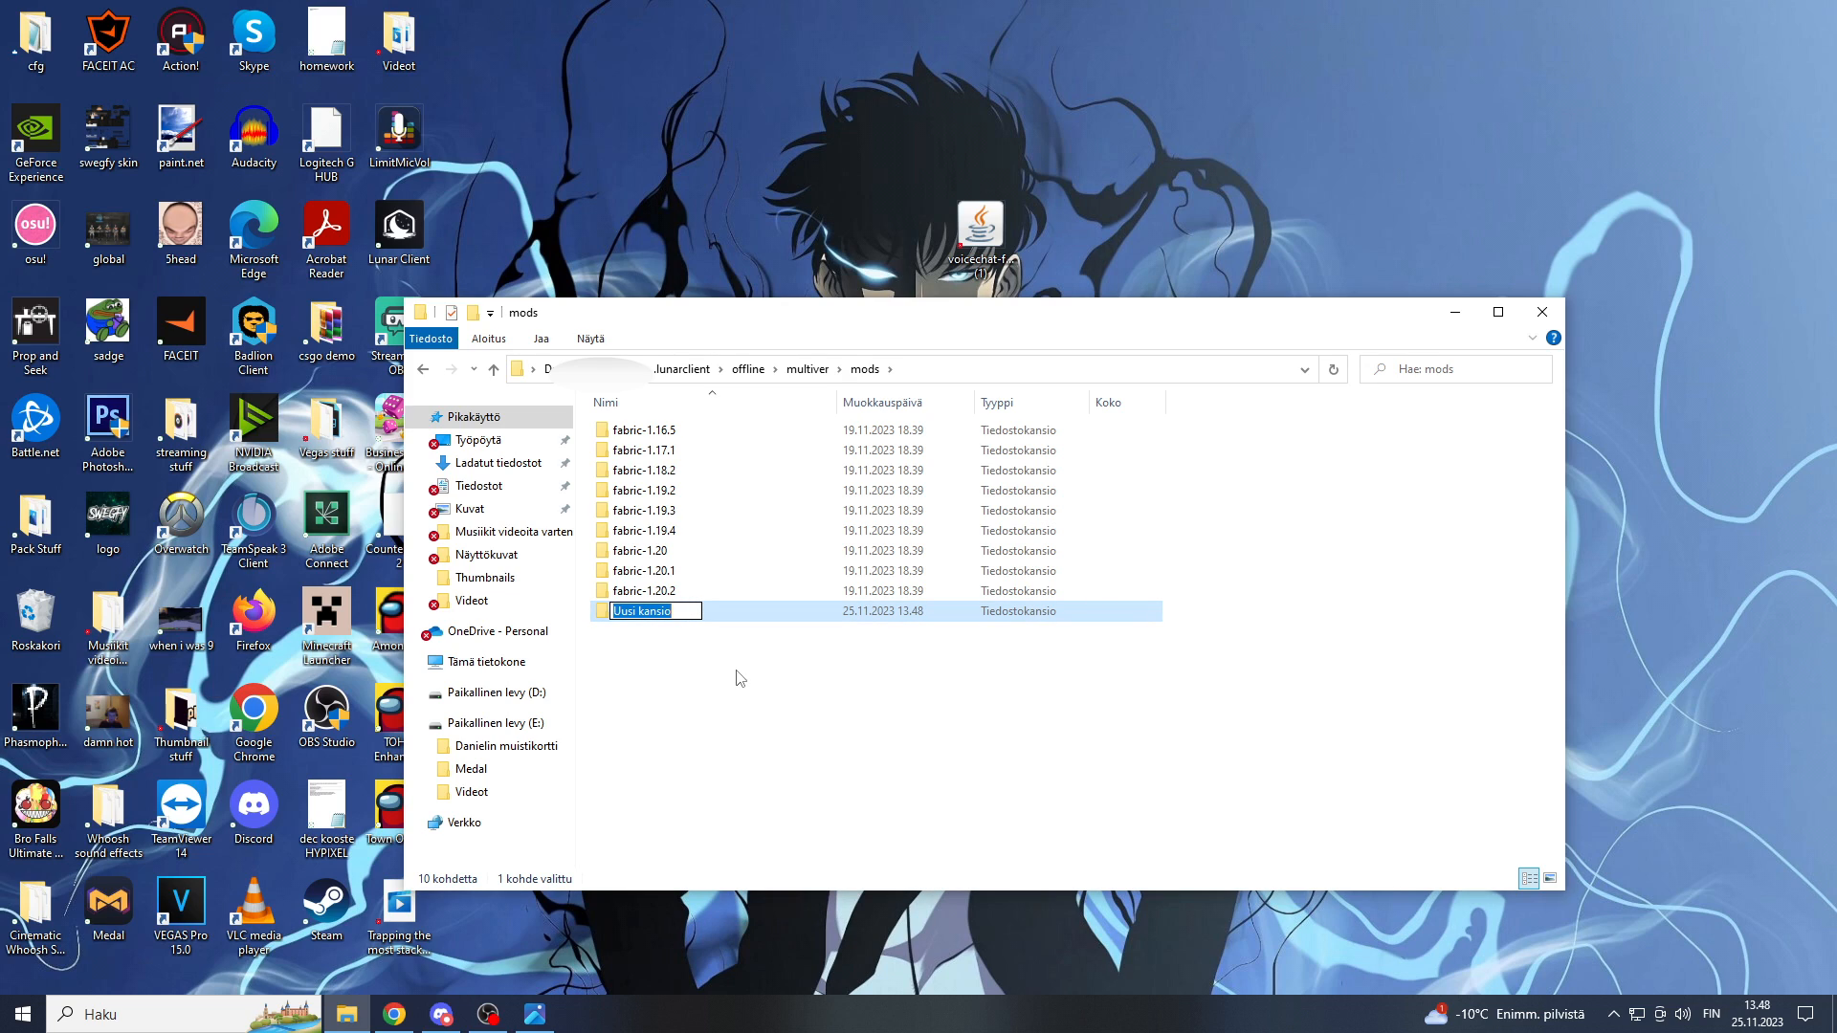
type("fabric-1.20.1")
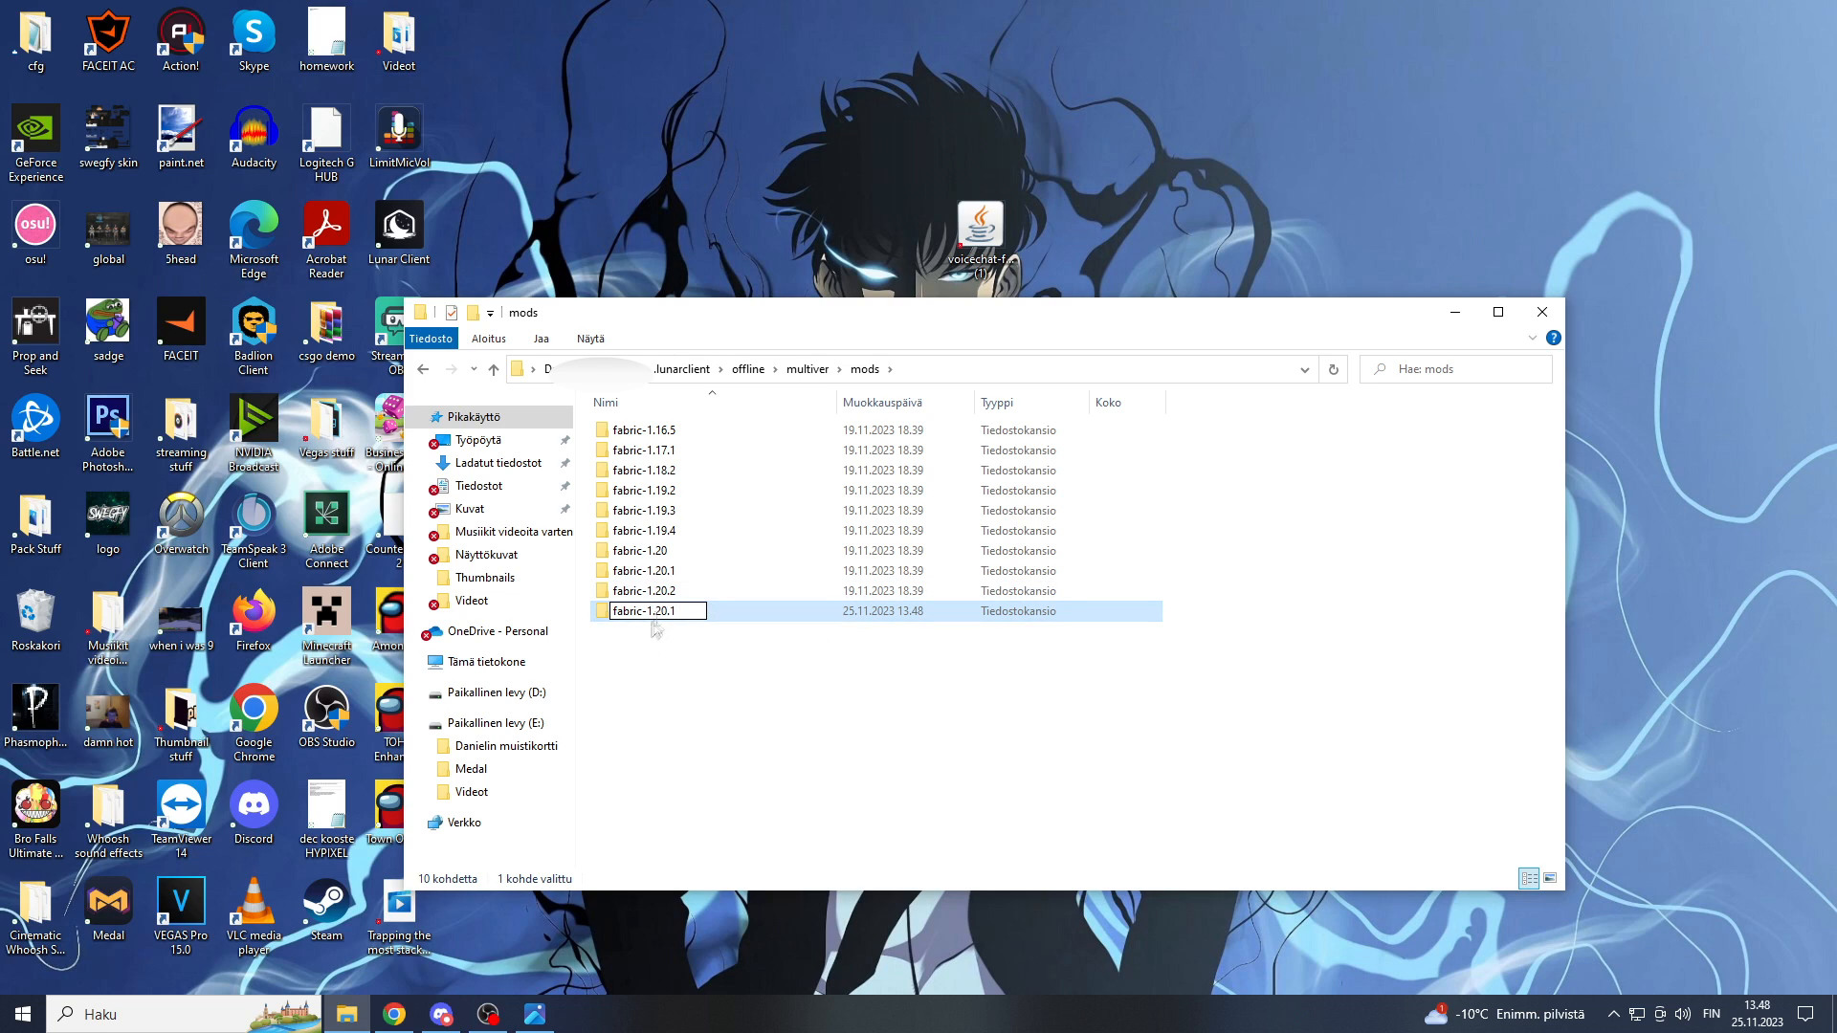
left_click(698, 611)
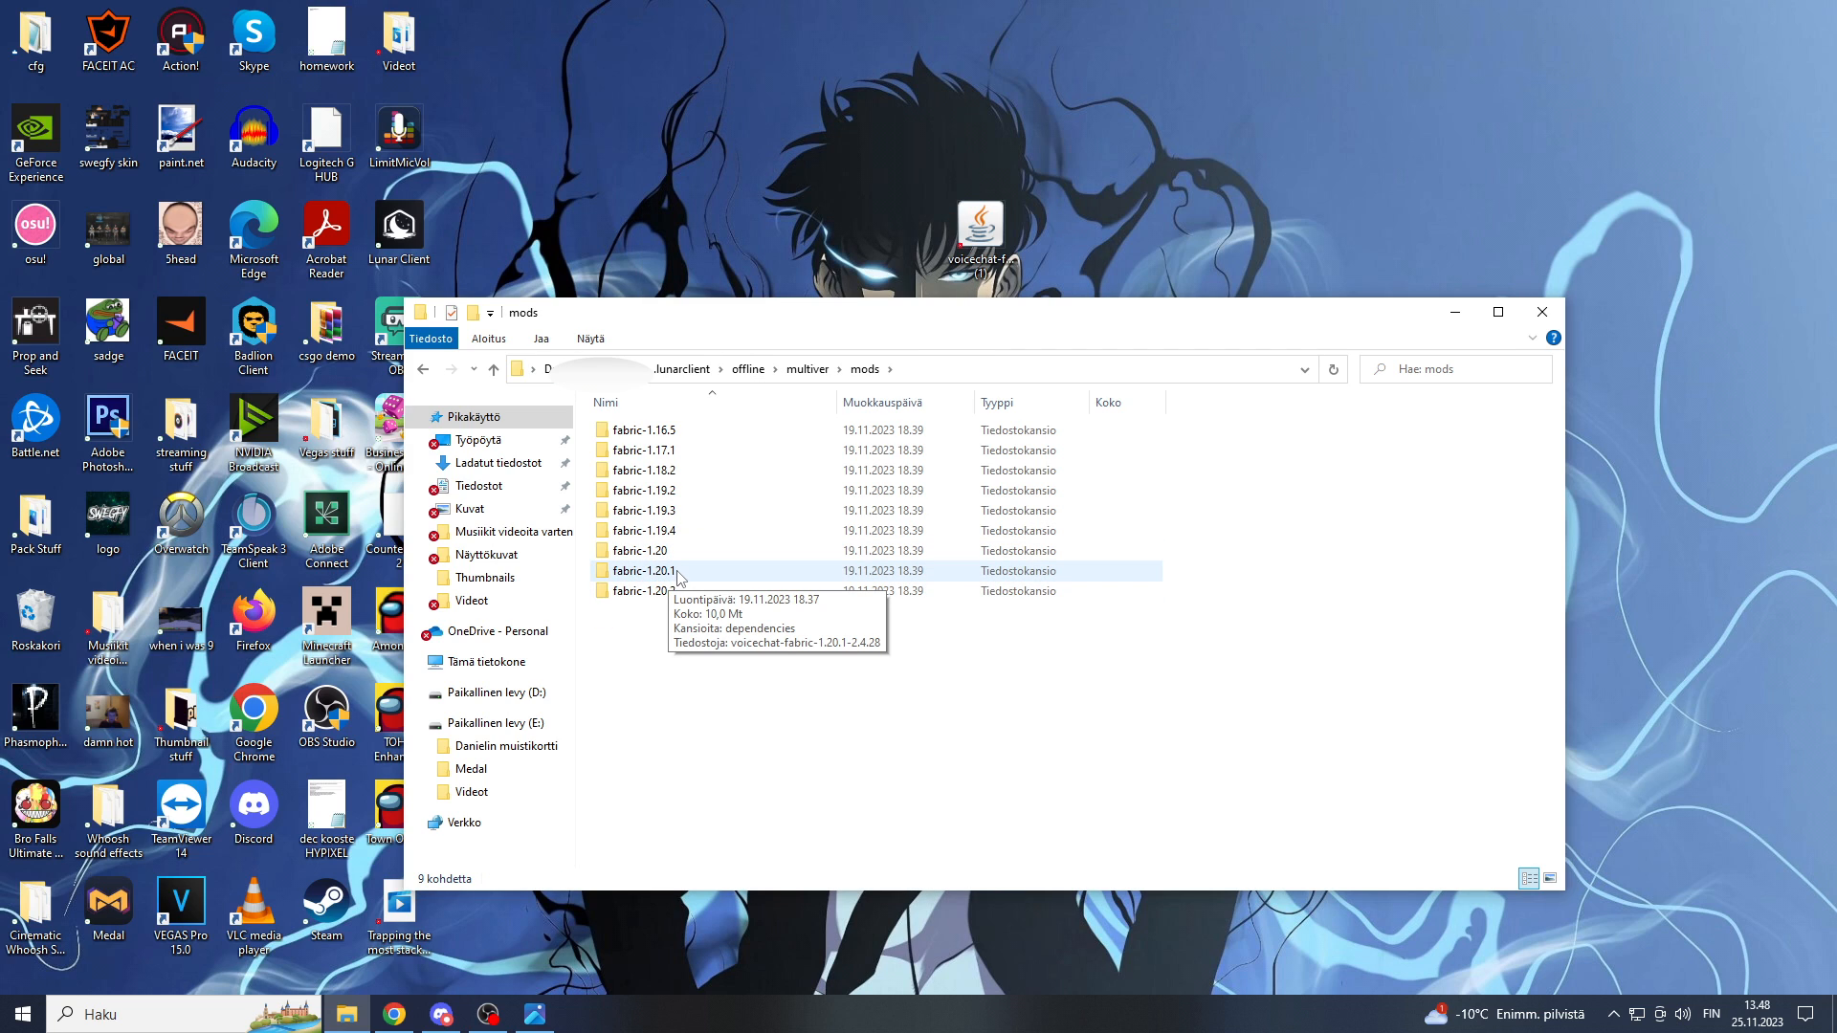
Step: Confirm the voicechat jar sits inside fabric-1.20.1, then close File Explorer
double_click(643, 570)
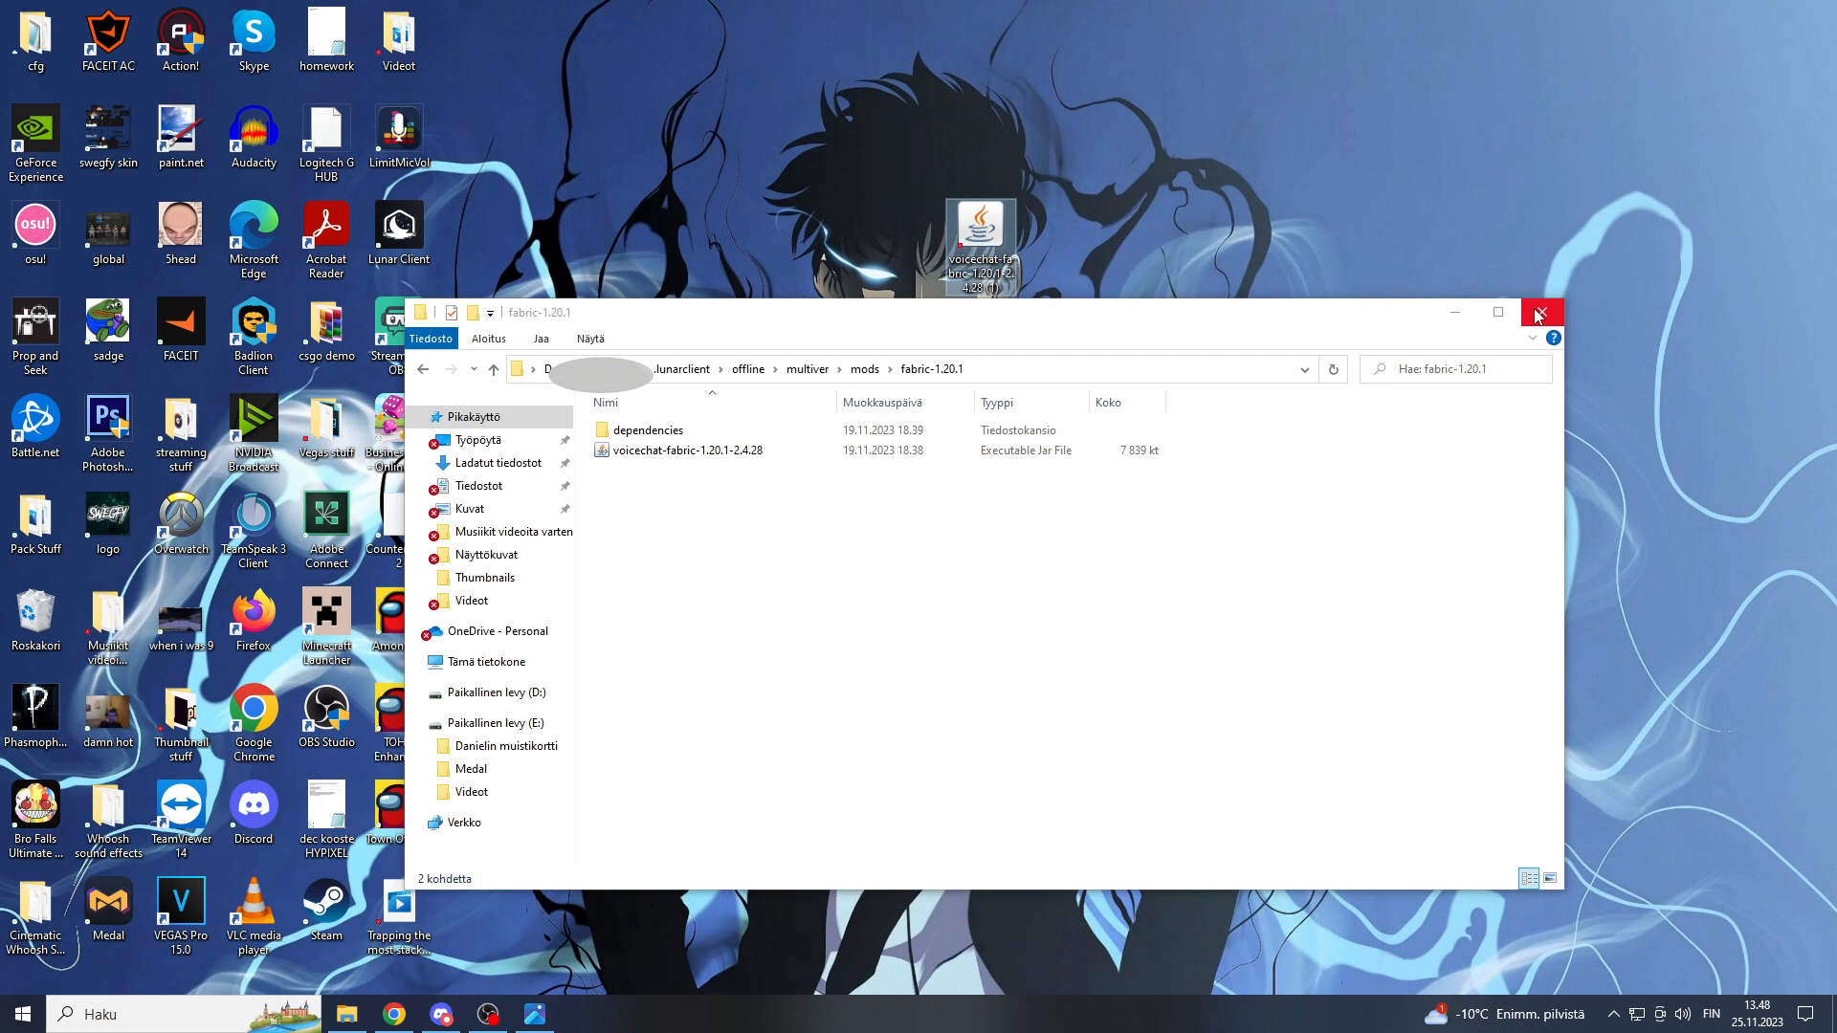
left_click(1543, 312)
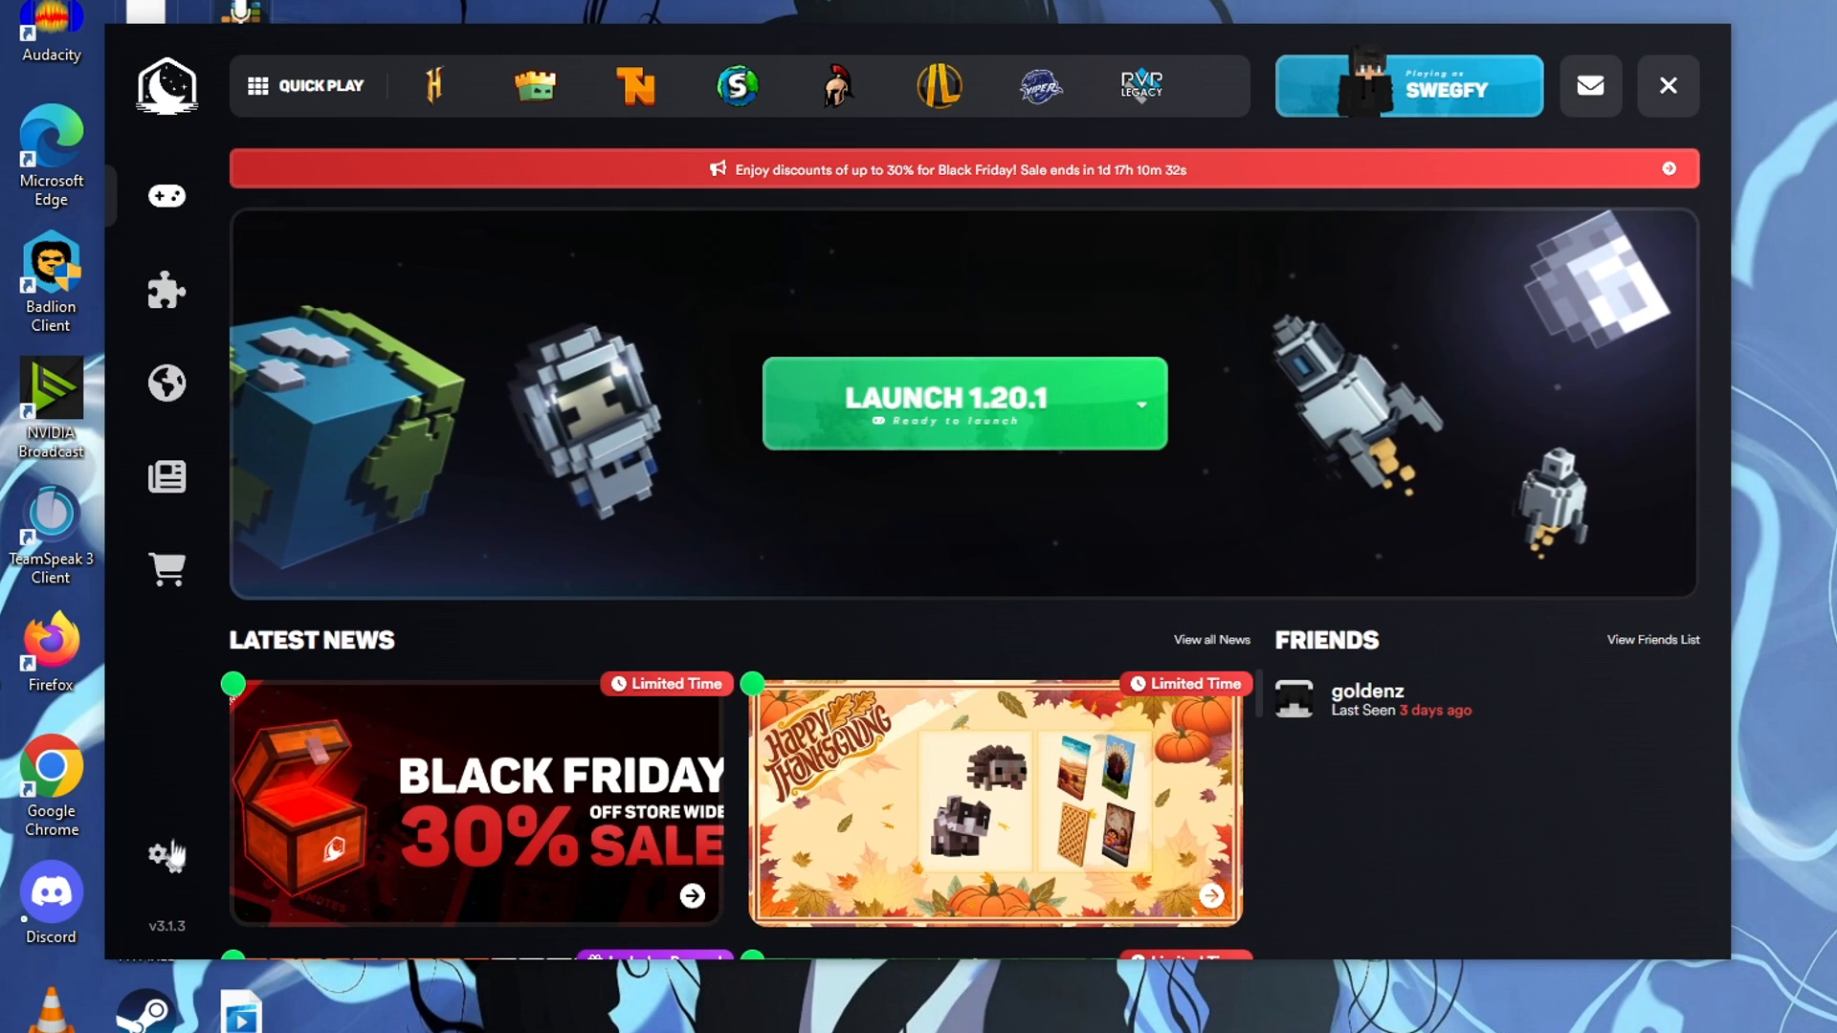
mouse_move(165, 856)
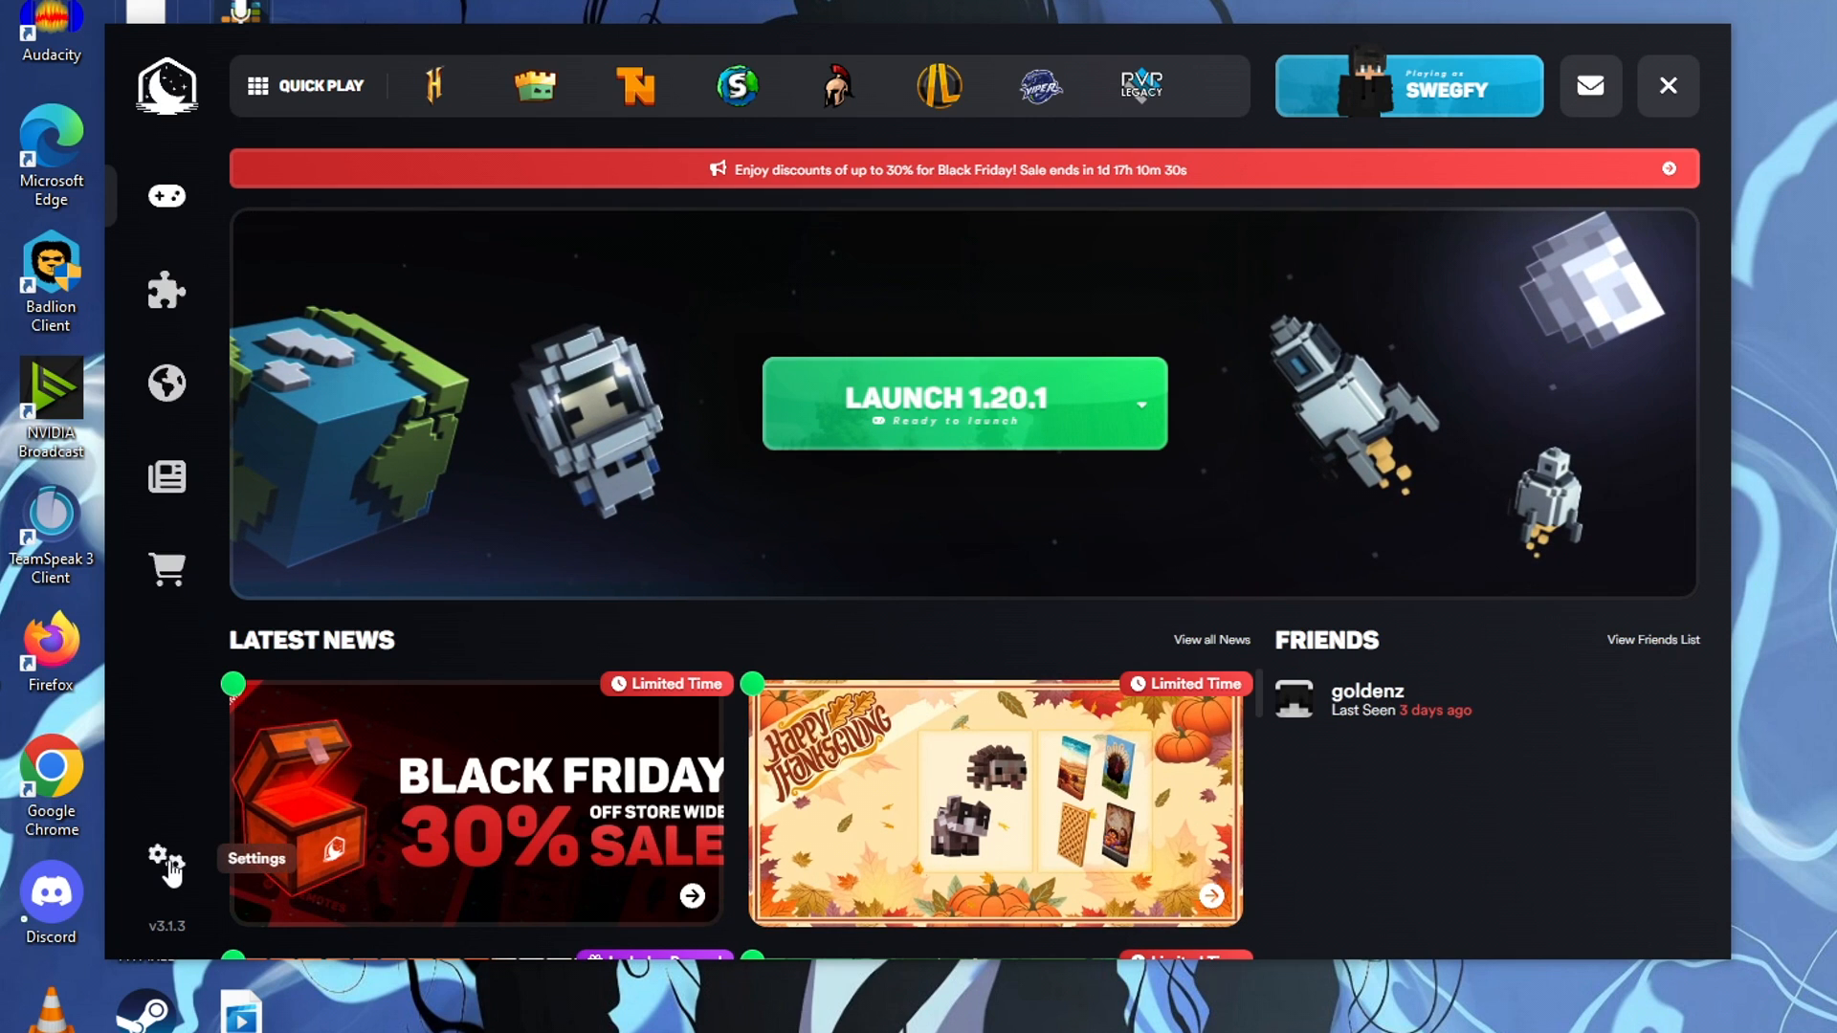
Step: Bring up the launcher Preferences showing the Branch field and allocated memory
left_click(167, 857)
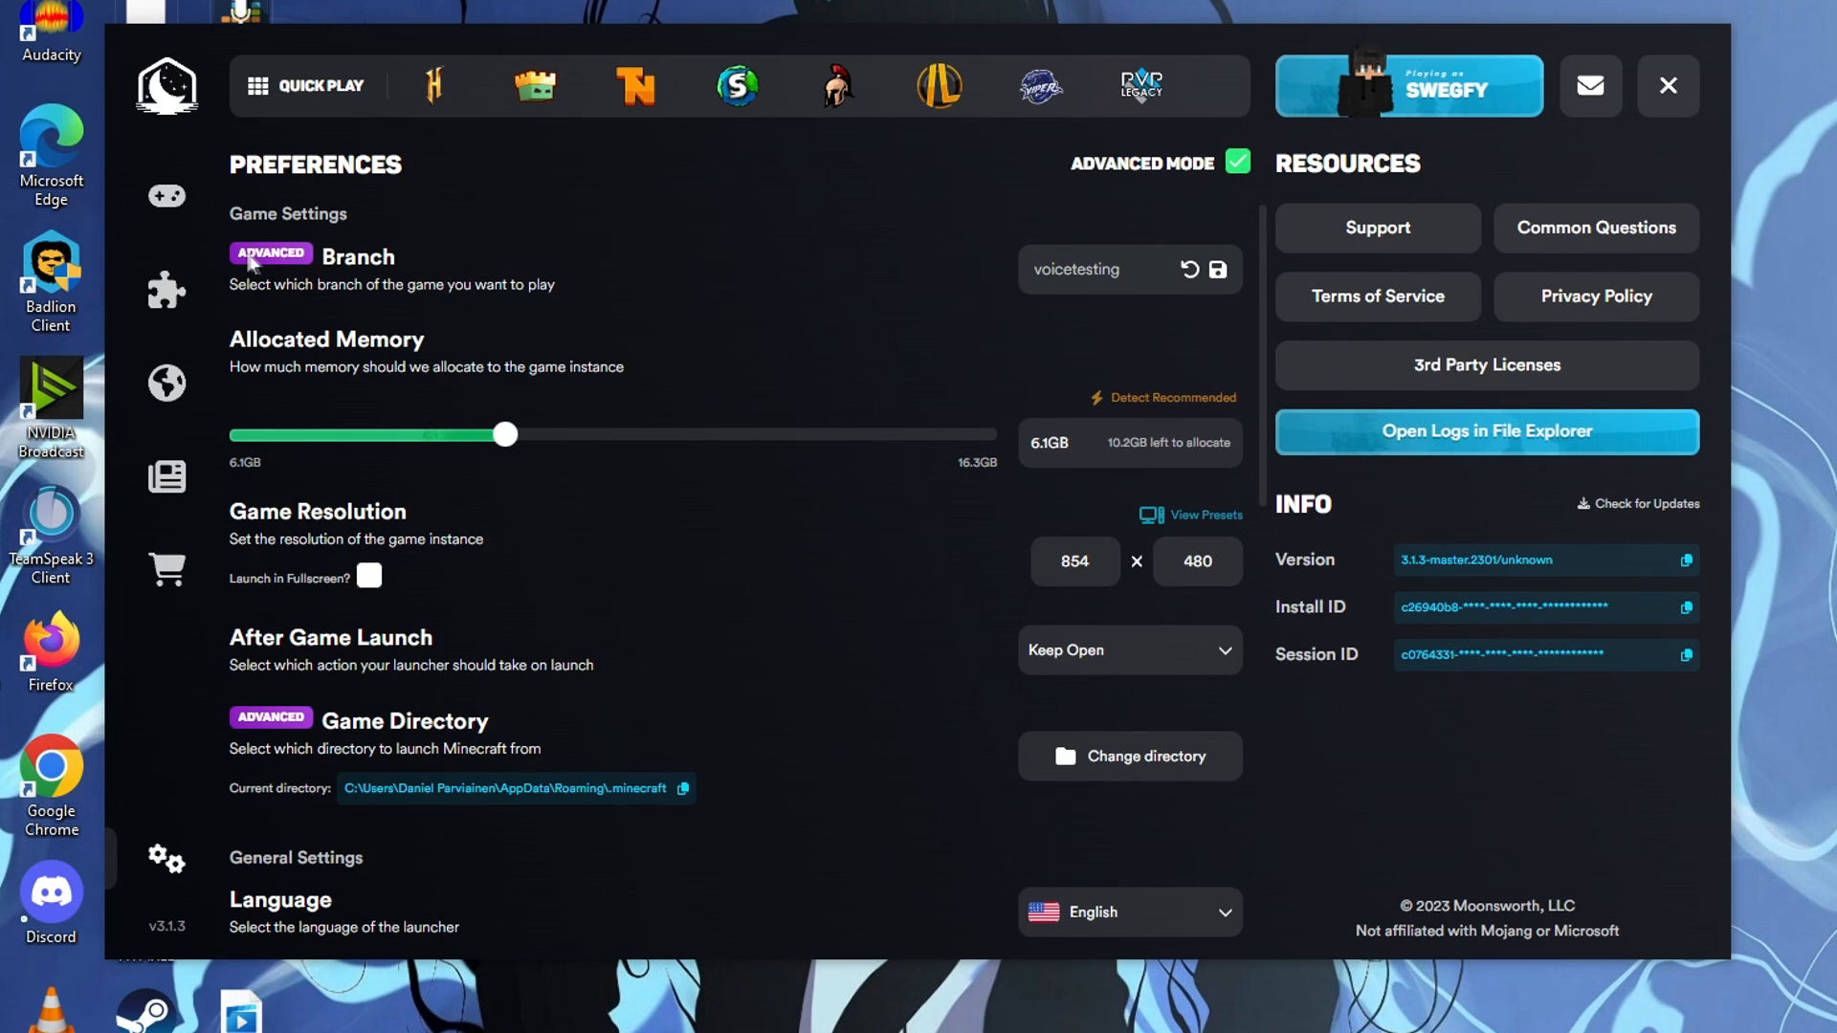
Step: Save voicetesting as the game branch and go back to the launcher home
left_click(1078, 270)
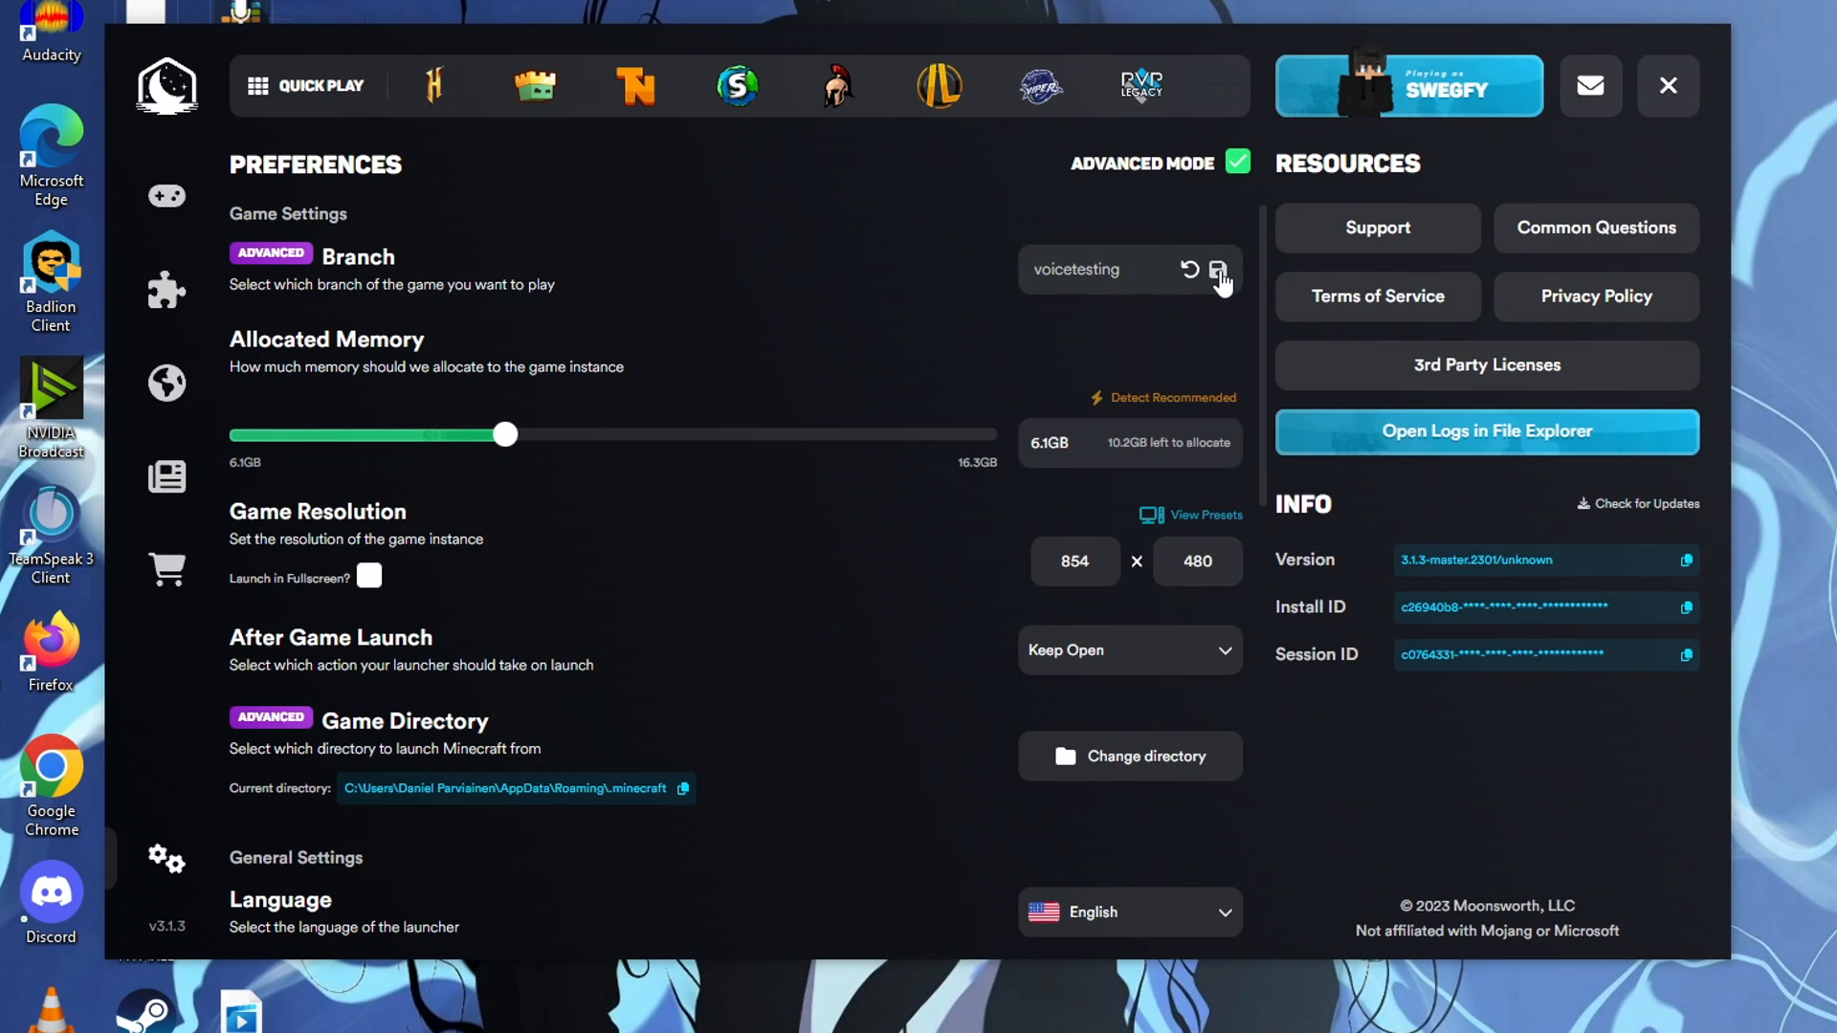
left_click(1219, 270)
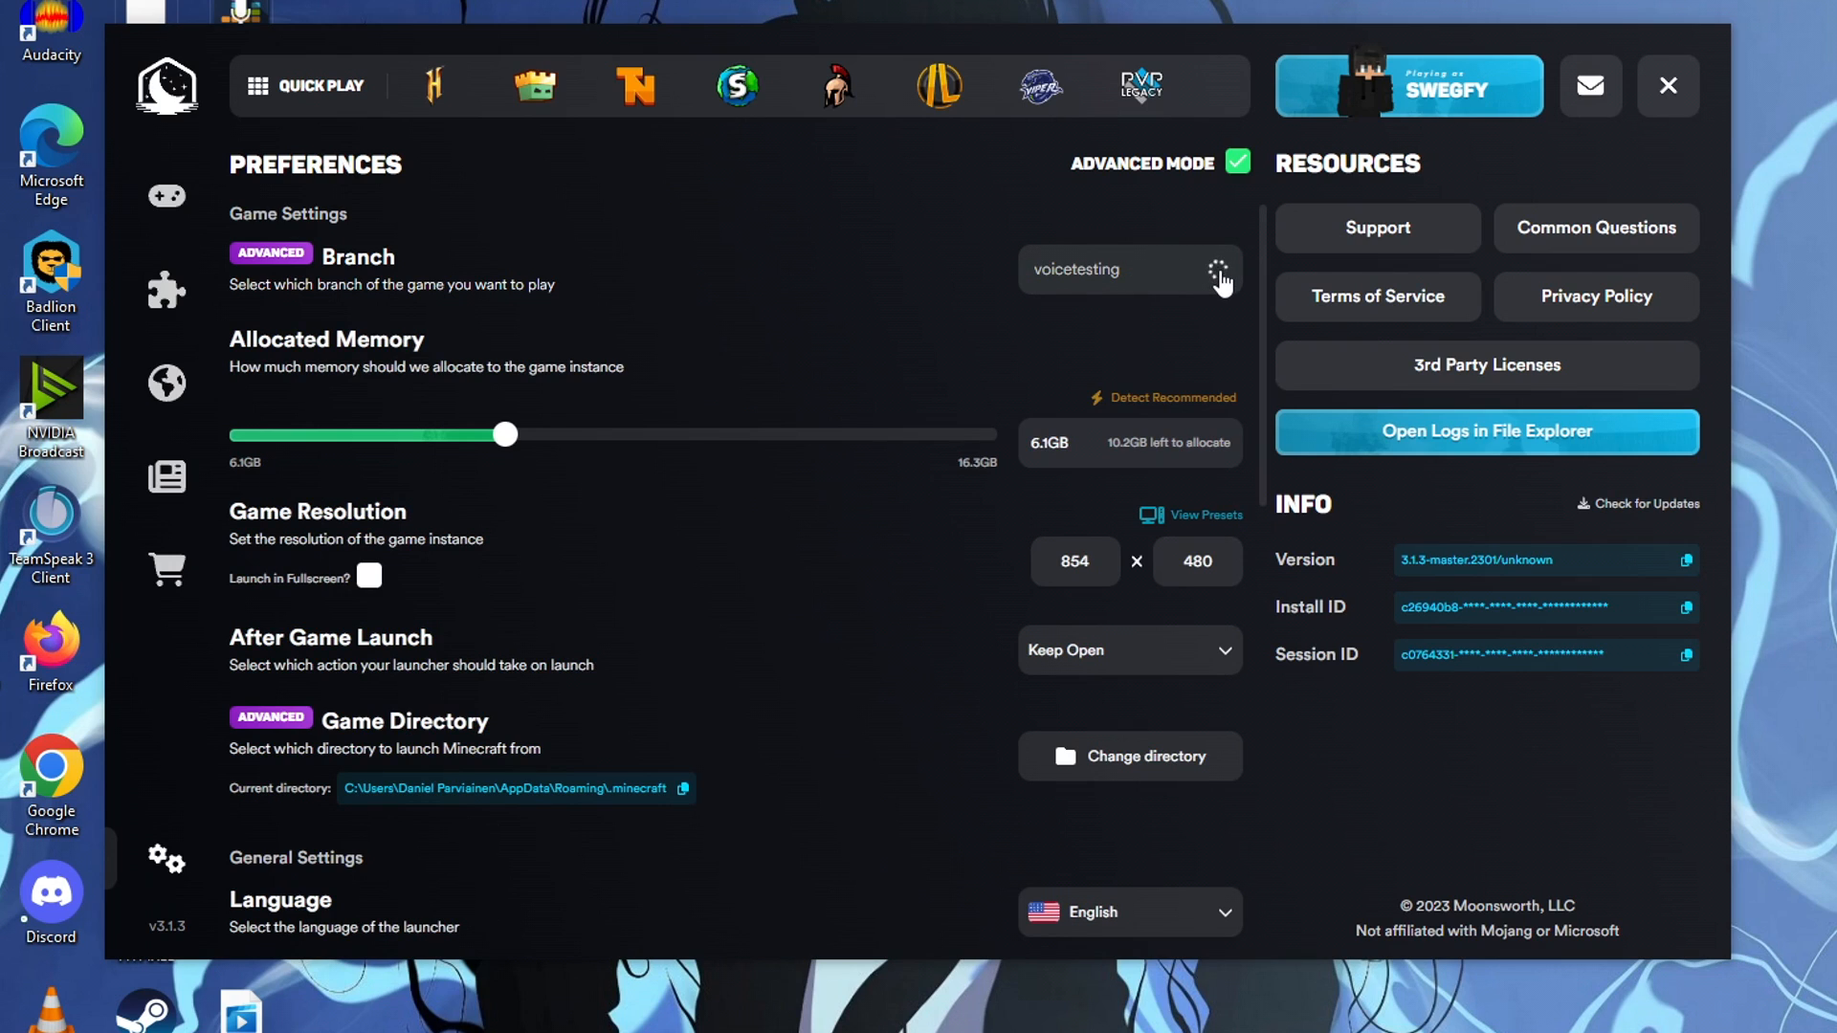
left_click(1219, 270)
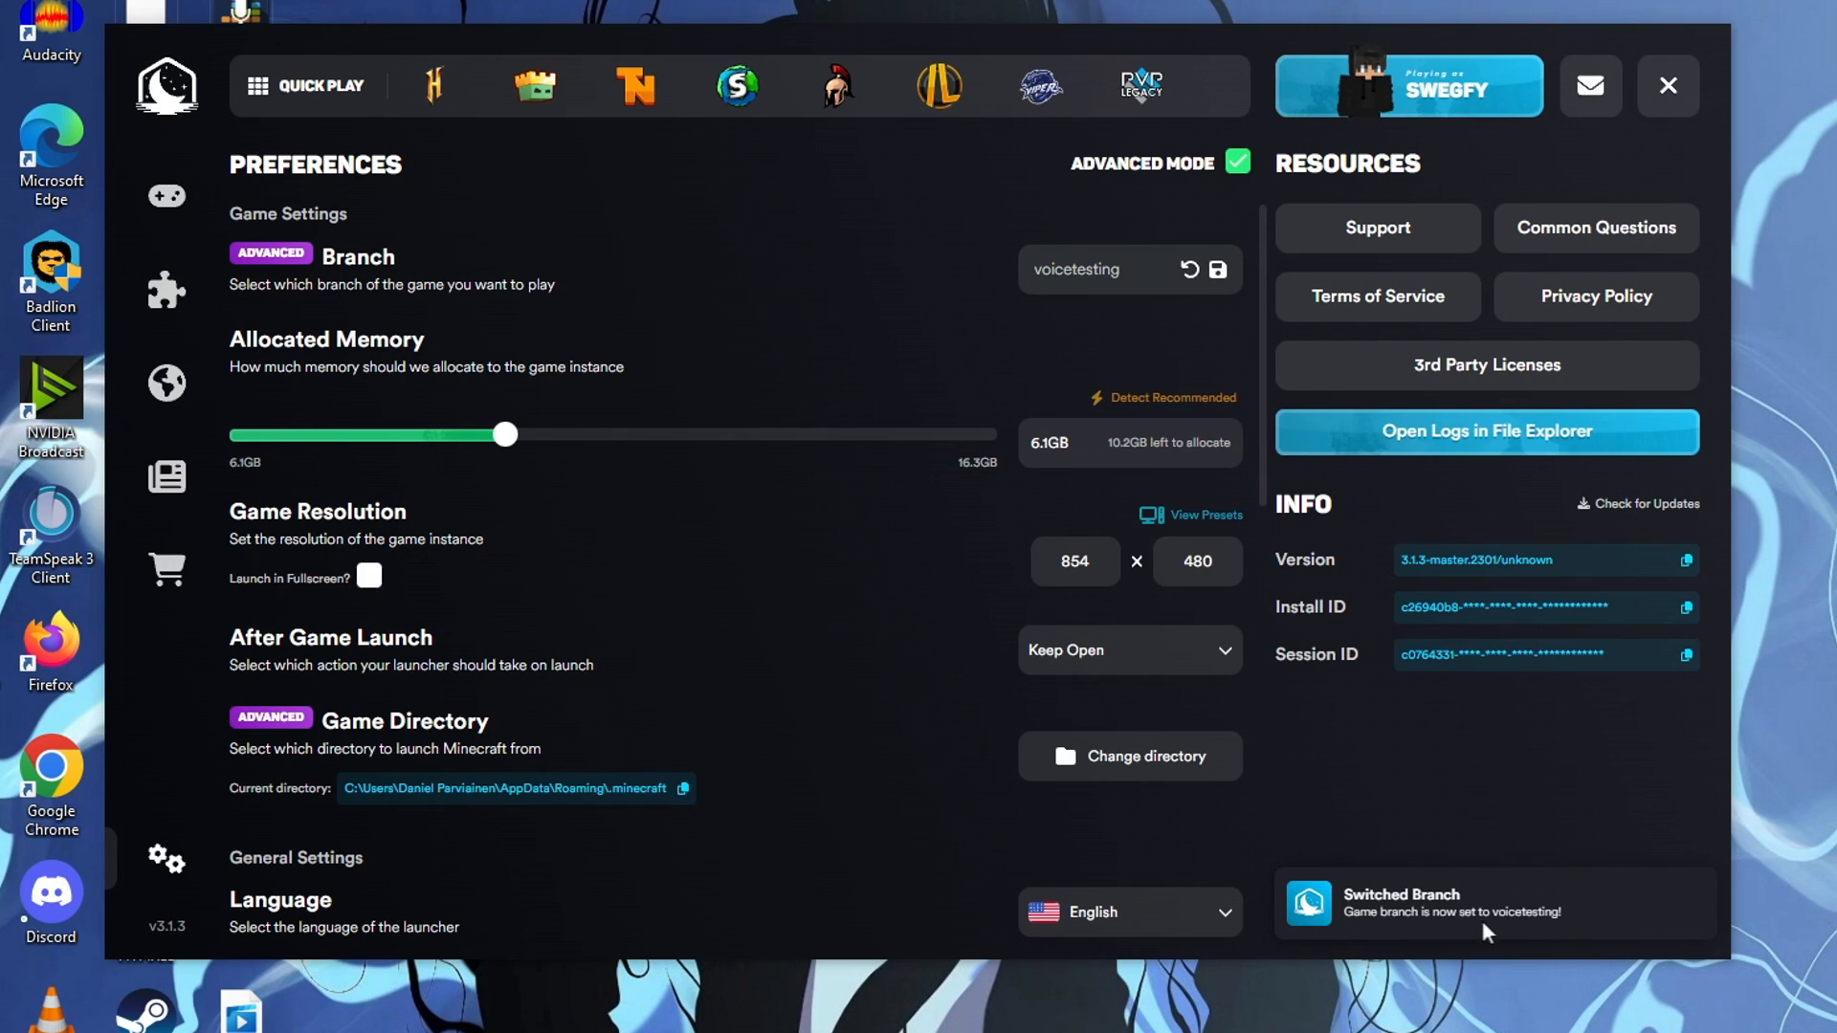
mouse_move(1382, 666)
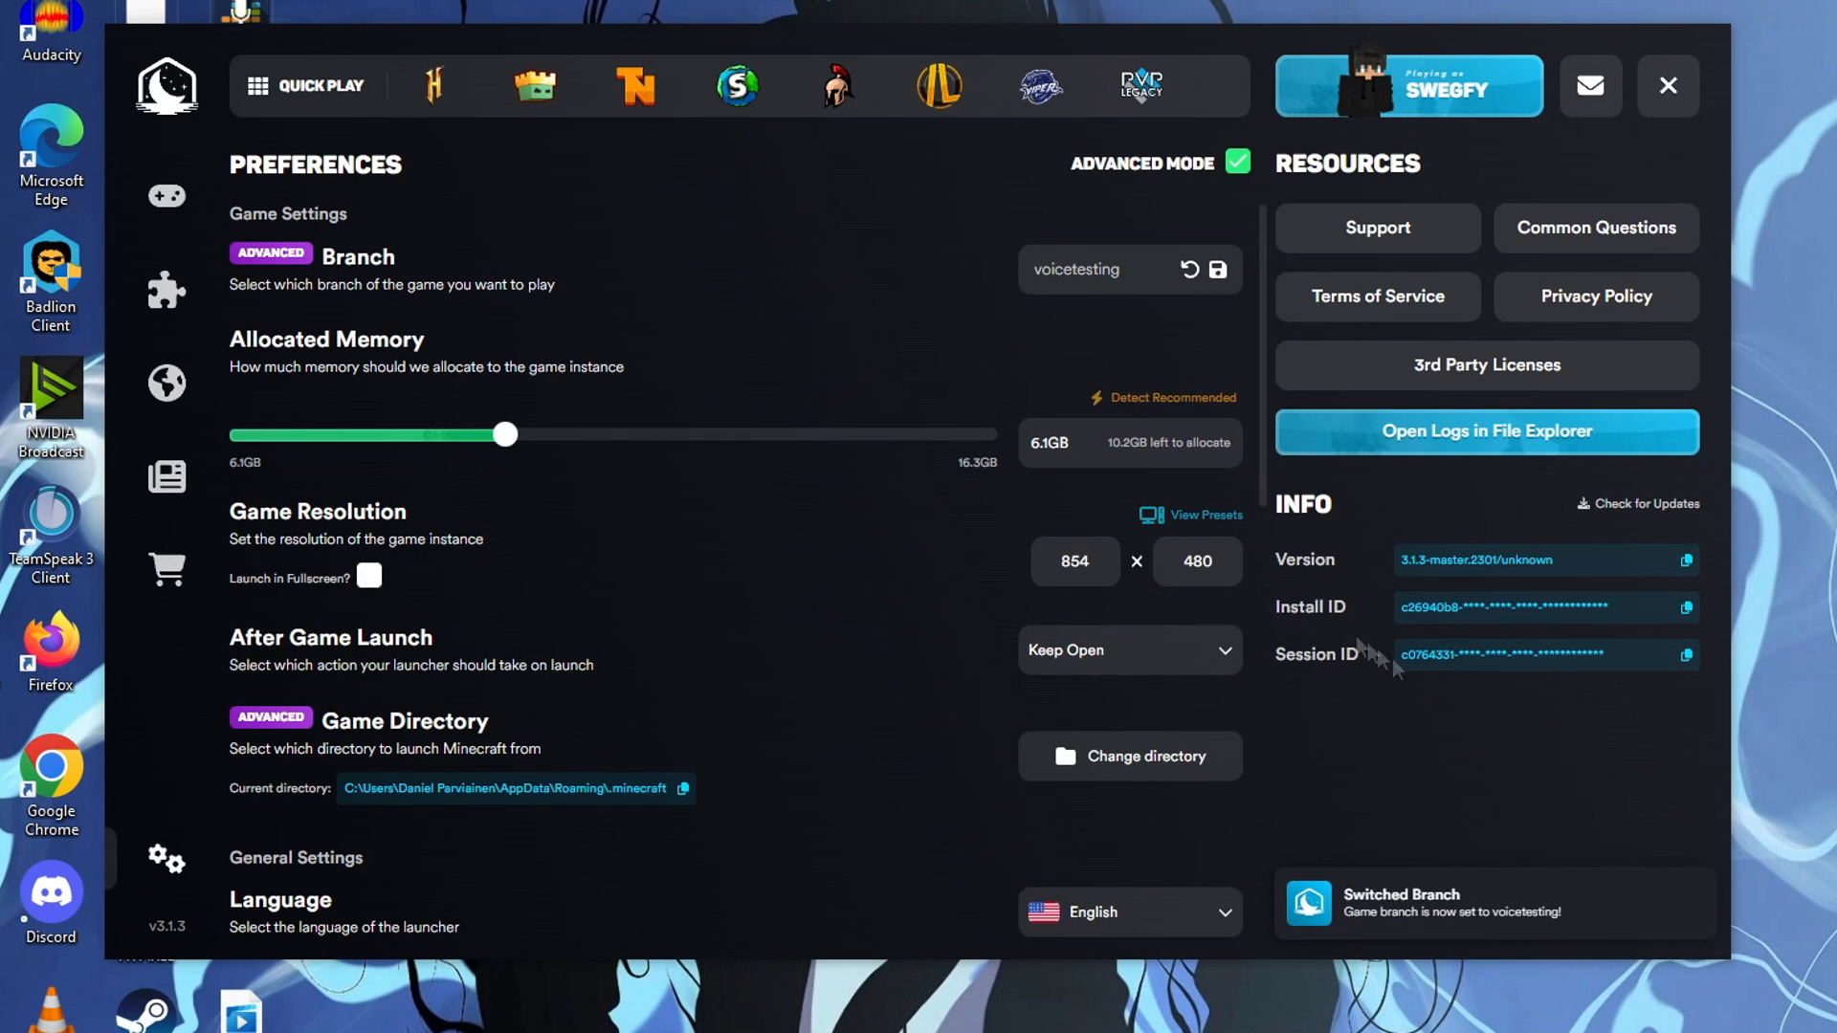
left_click(167, 86)
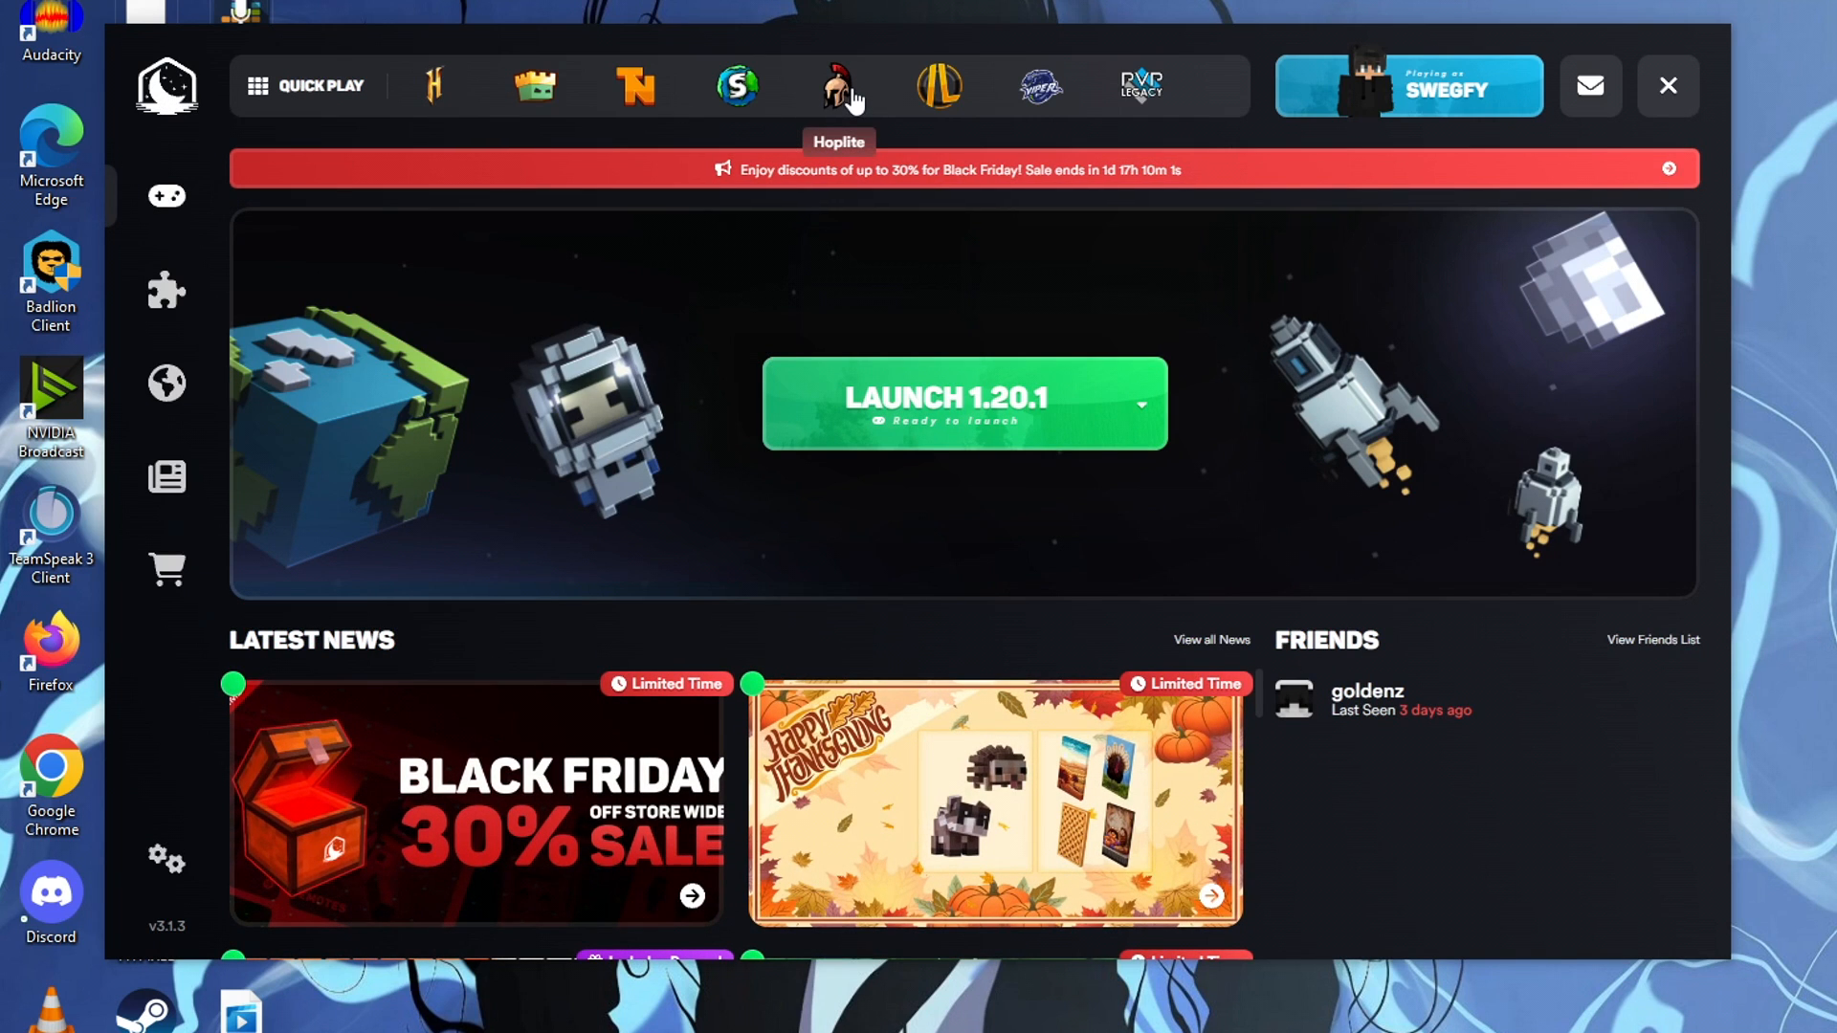
Step: Launch Minecraft 1.20.1 from the green LAUNCH button
left_click(962, 403)
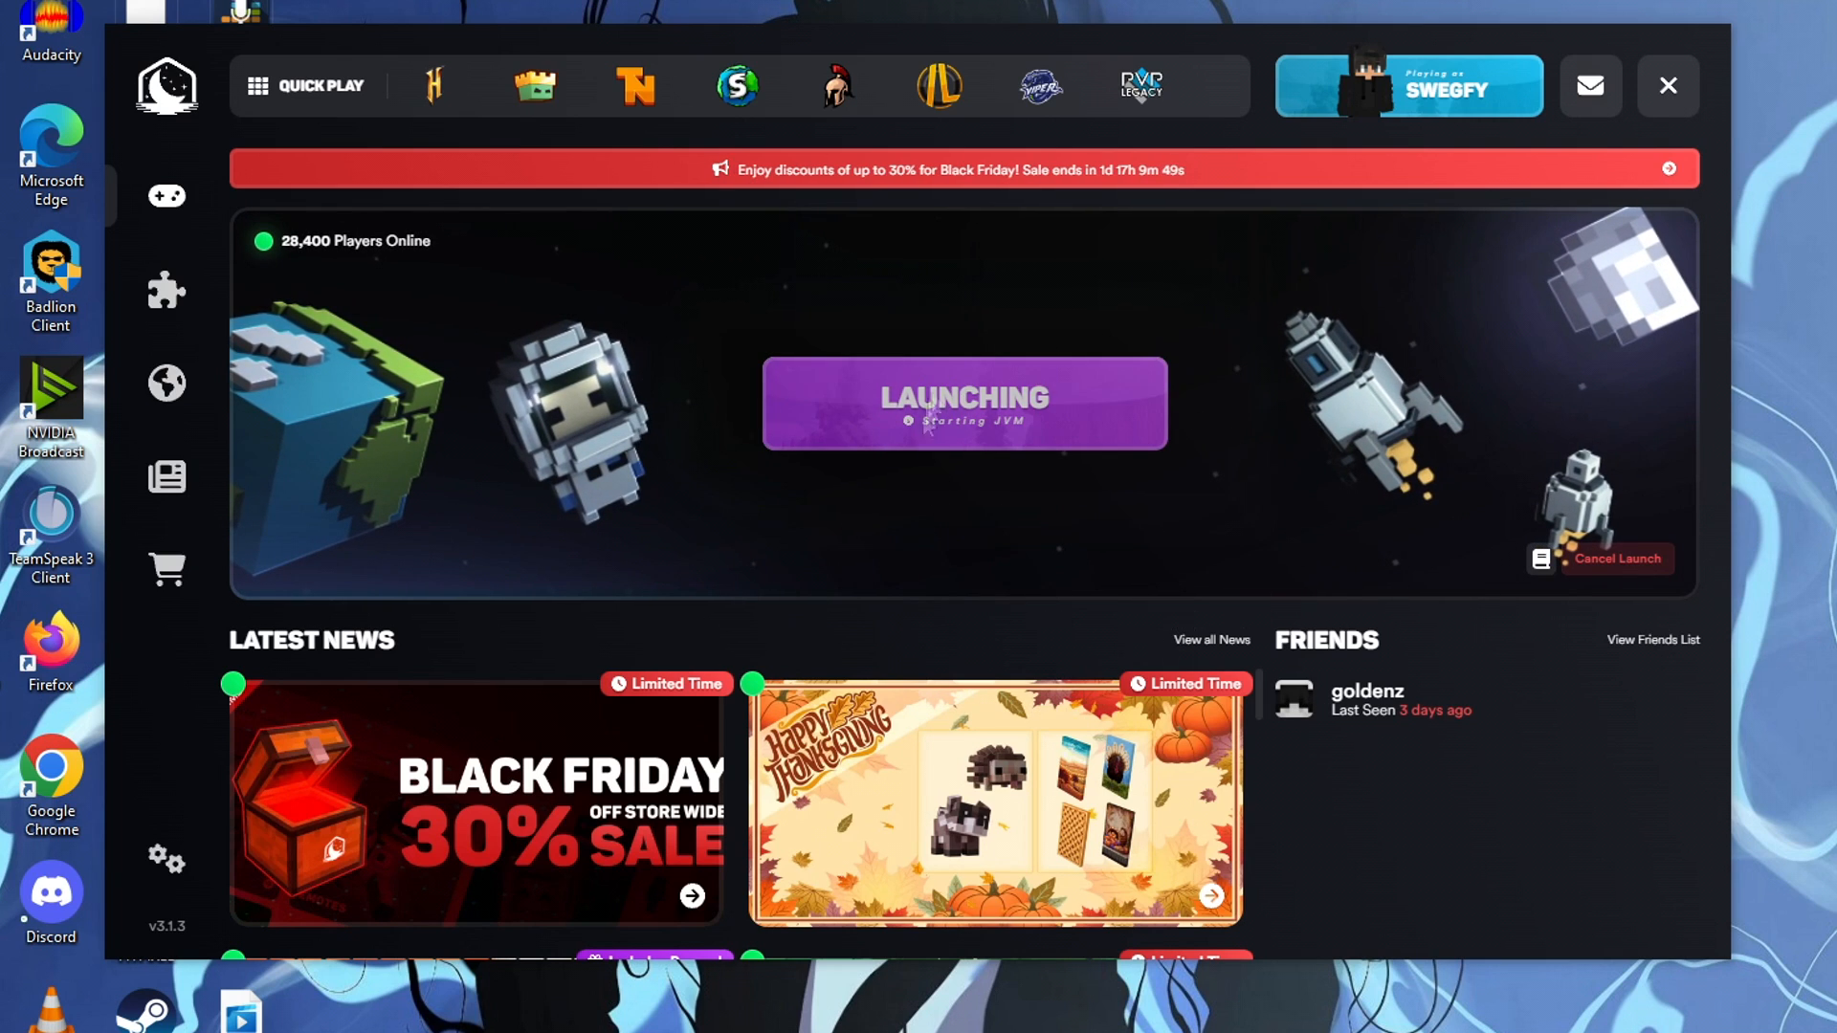
mouse_move(1189, 505)
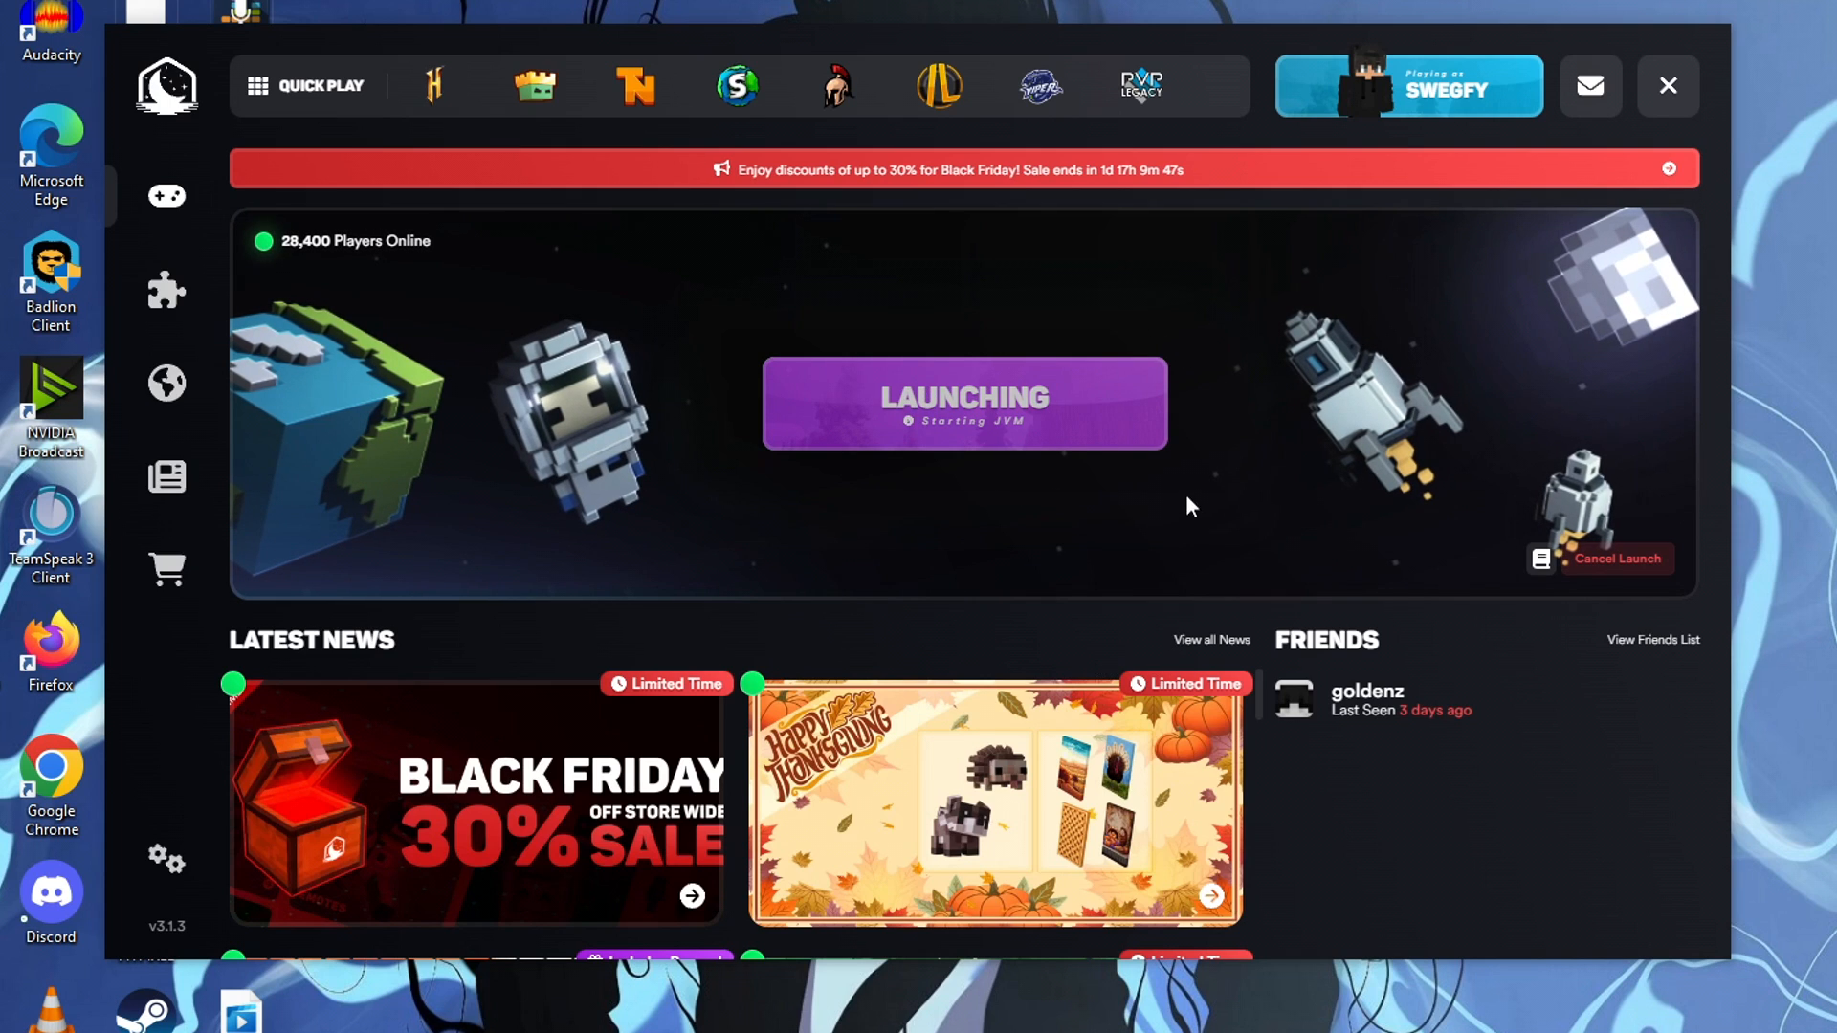